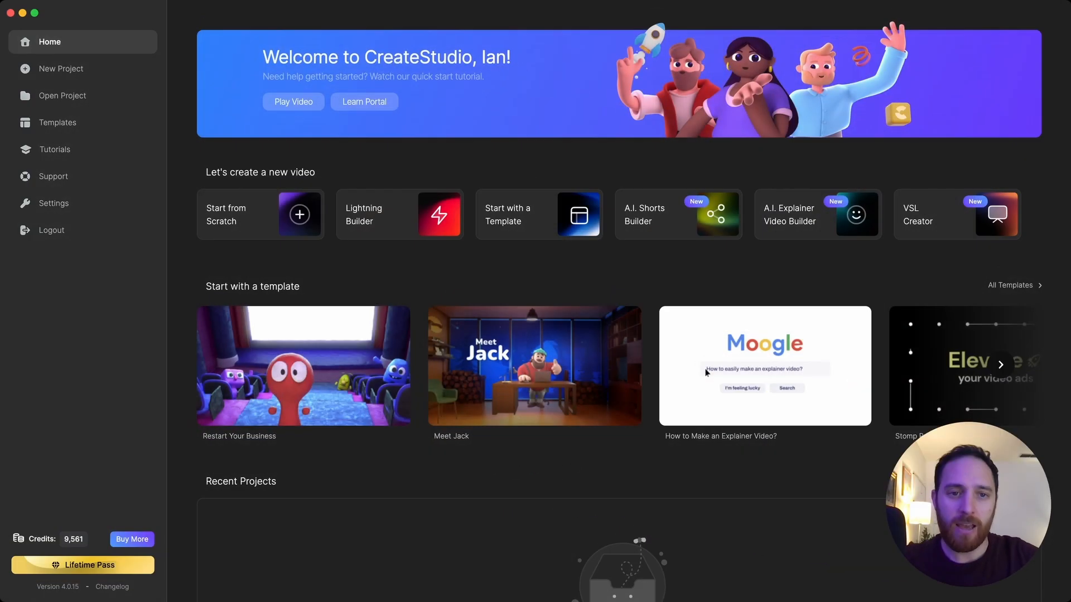
pyautogui.moveTo(386, 213)
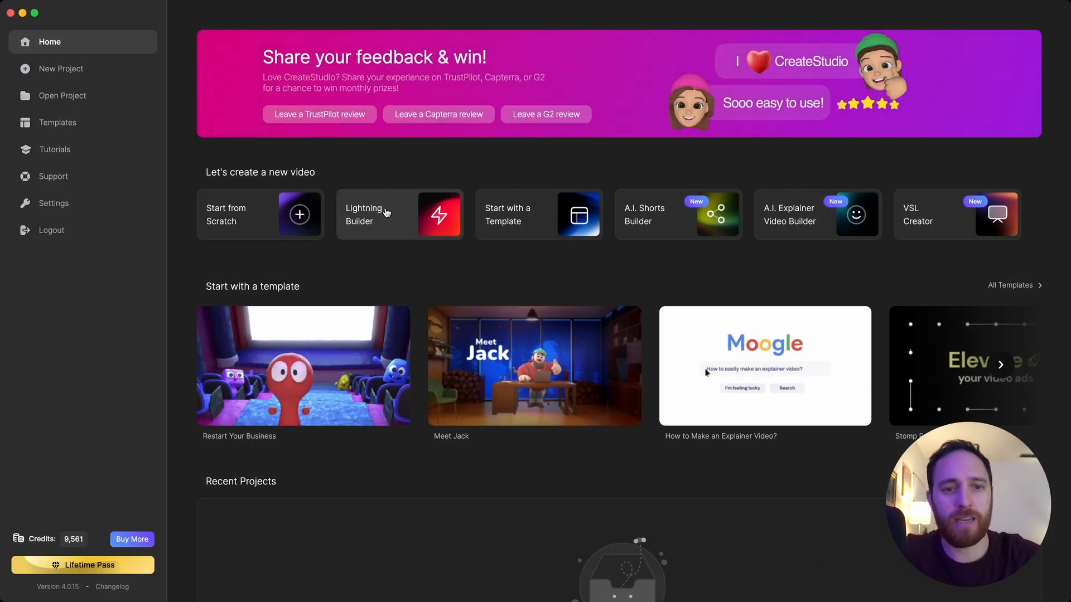
# Start a new quick-build video with Lightning Builder from the Home screen.
pyautogui.click(539, 214)
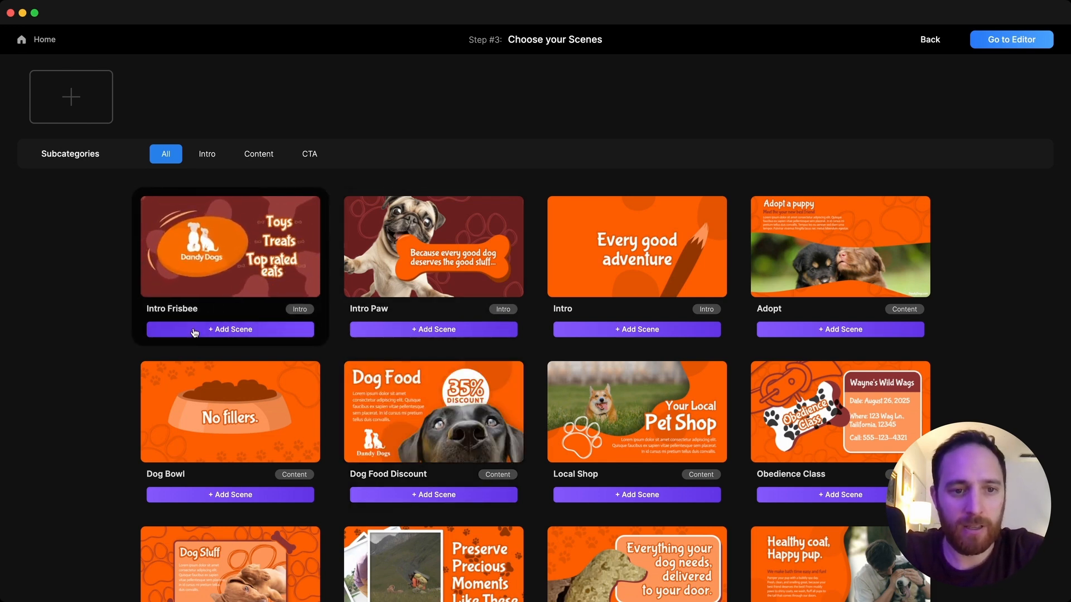
# Add the Intro Frisbee, Dog Bowl and Dog Food Discount scenes to the video.
pyautogui.click(230, 329)
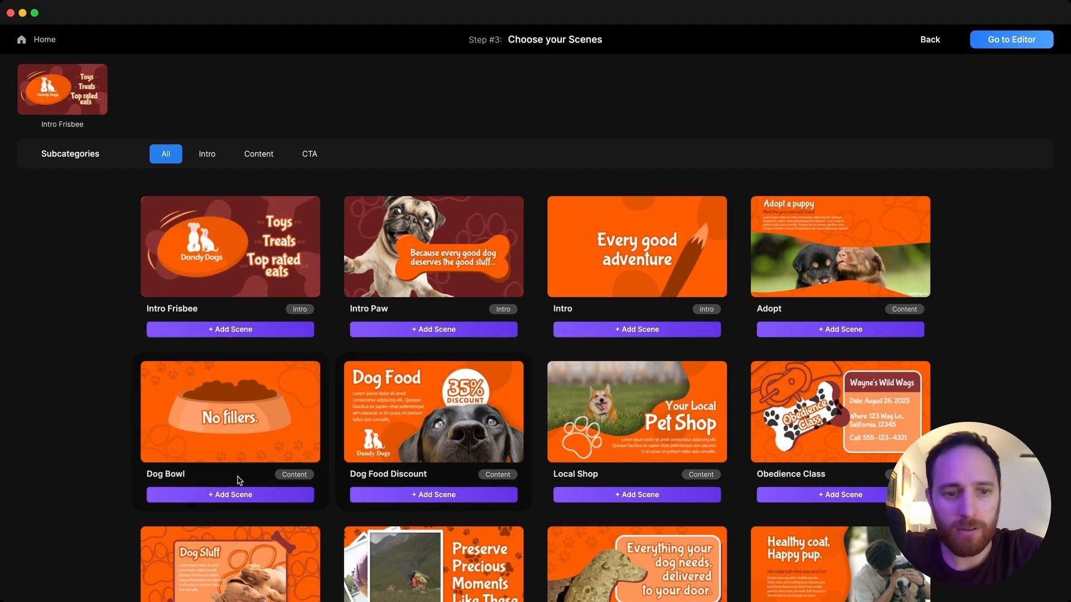
pyautogui.click(230, 494)
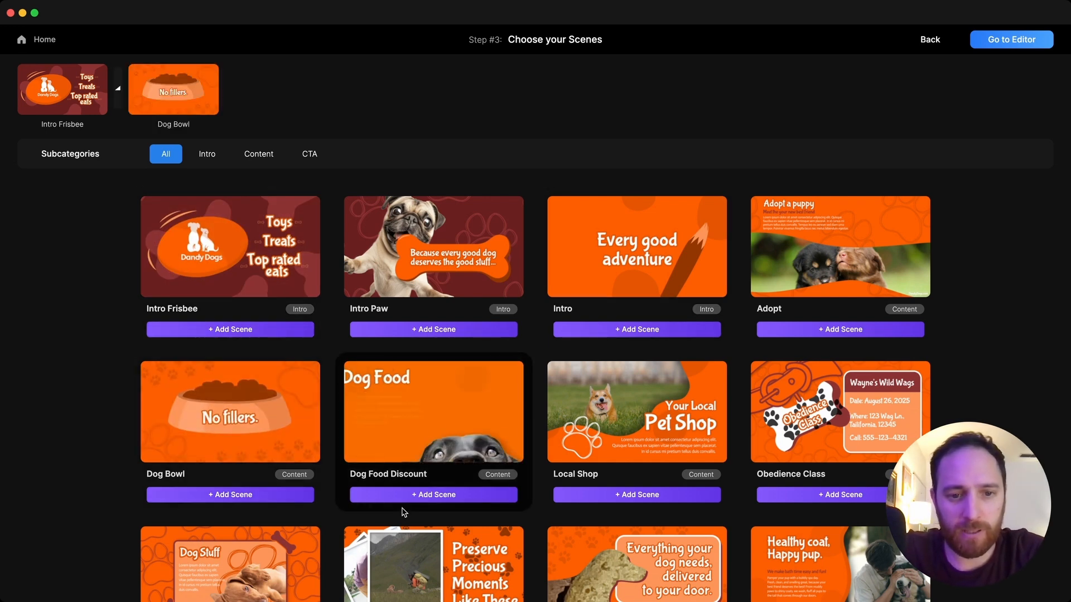
pyautogui.click(433, 494)
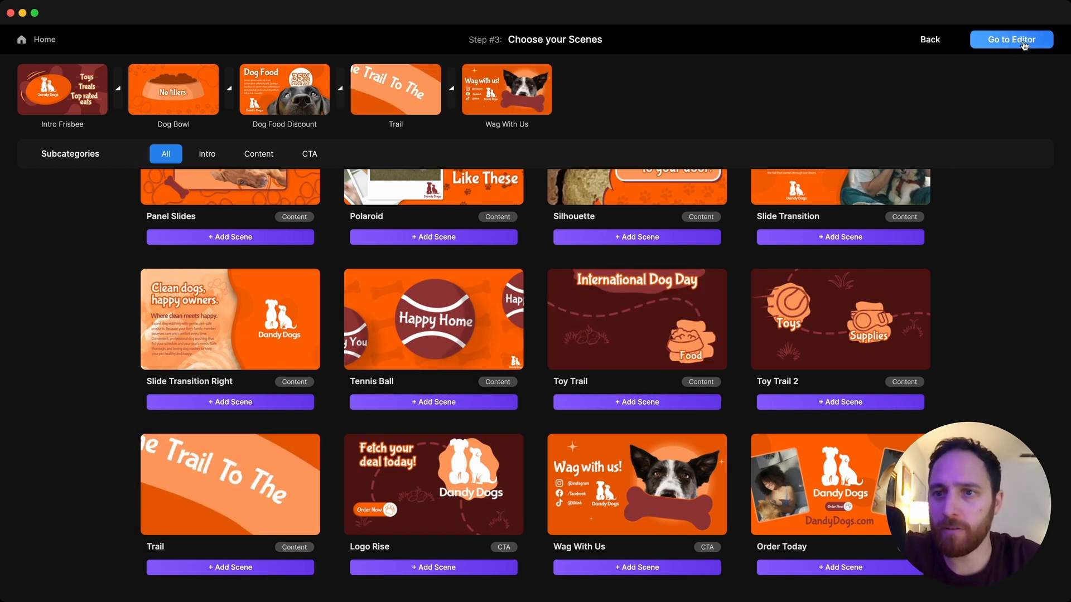
# Confirm the chosen scenes and continue to the editor via Go to Editor.
pyautogui.click(1012, 39)
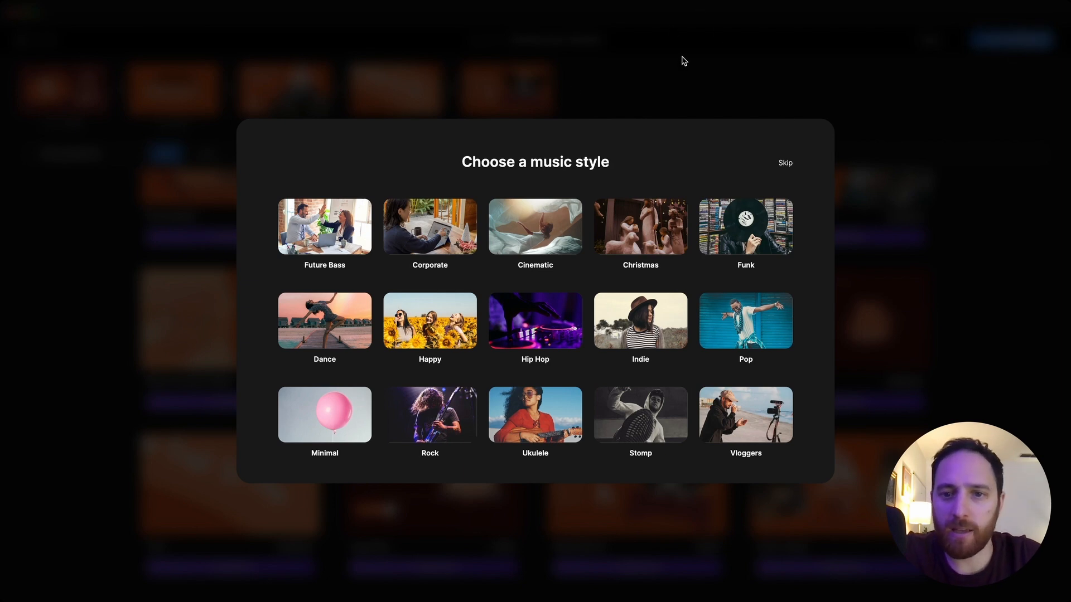
pyautogui.moveTo(640, 321)
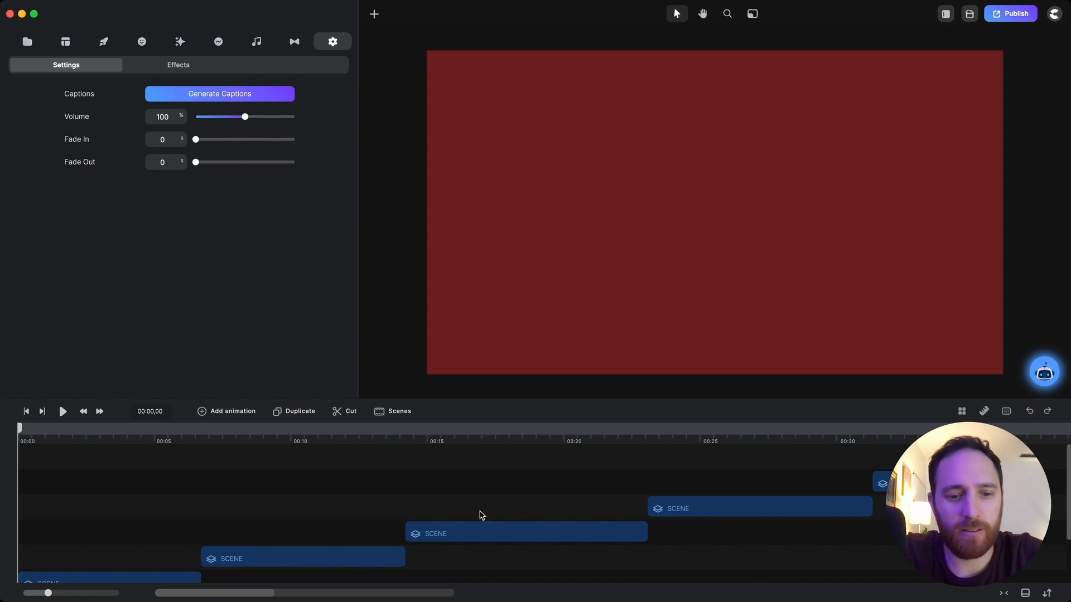
pyautogui.moveTo(108, 437)
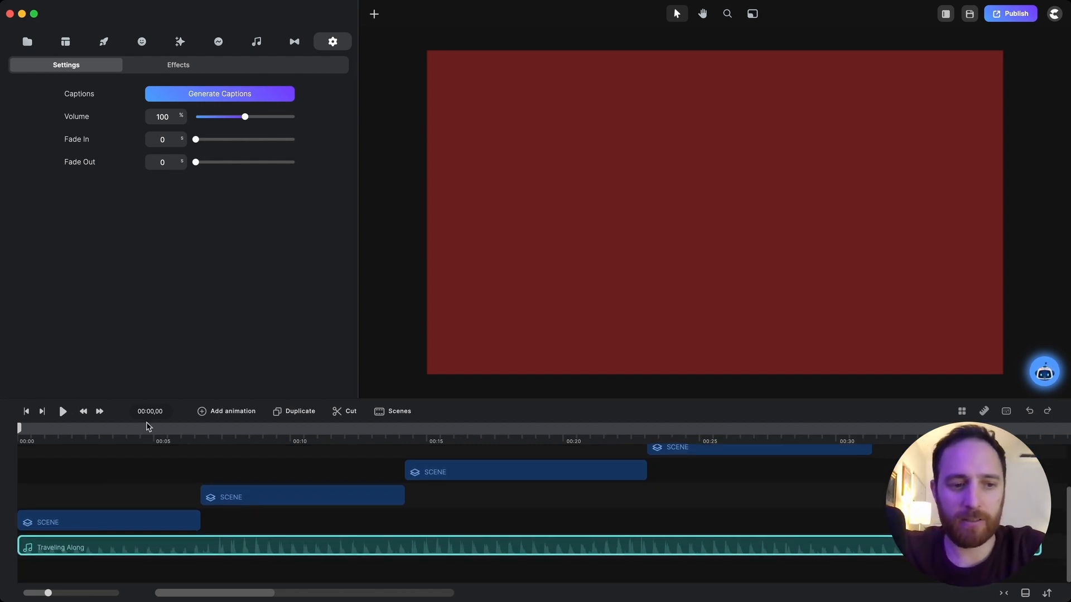
# Play the preview with the Traveling Along track fading out, then pause it.
pyautogui.click(62, 411)
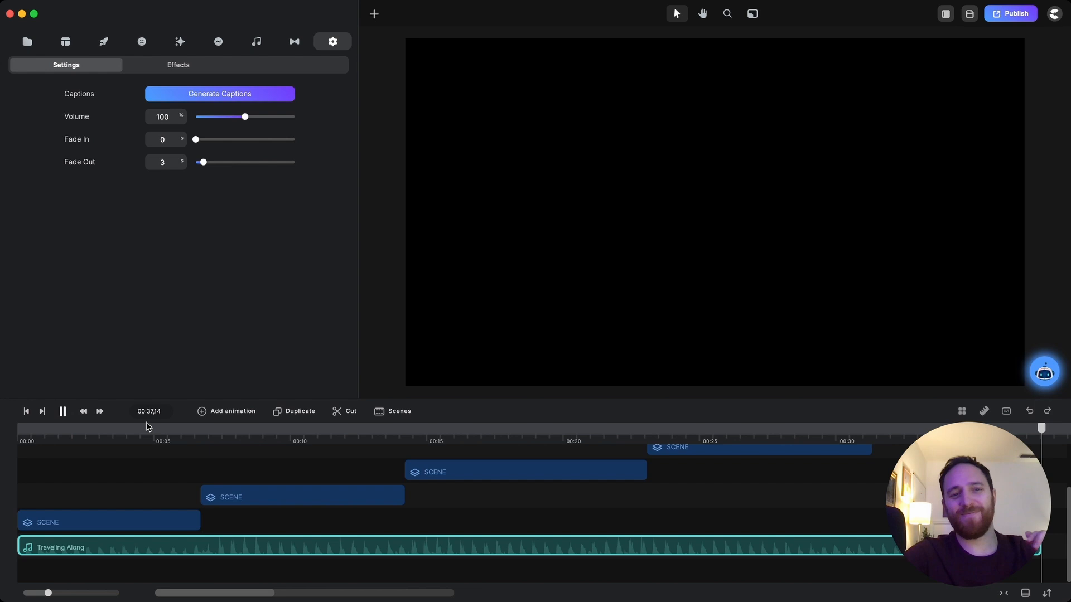
pyautogui.click(62, 412)
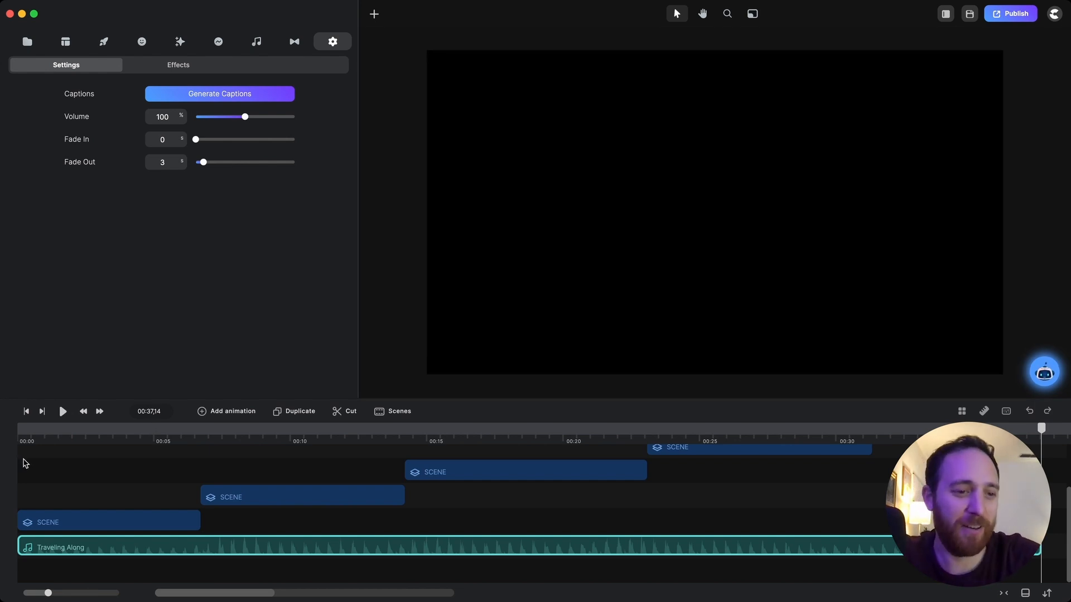
pyautogui.moveTo(36, 436)
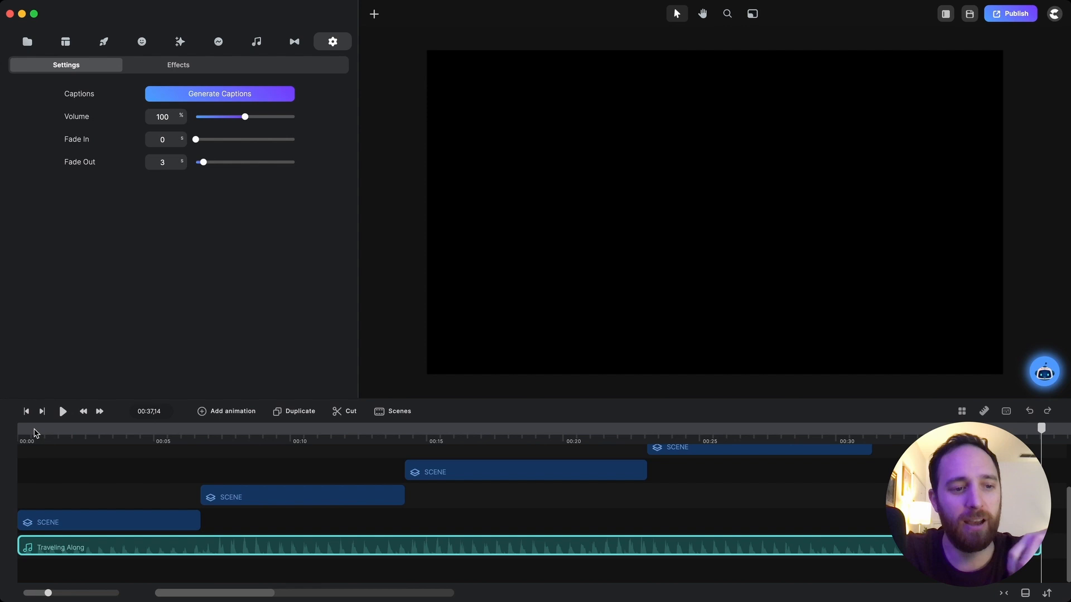
# Step through the timeline scenes to inspect their text and colours, then clear the selection.
pyautogui.click(32, 428)
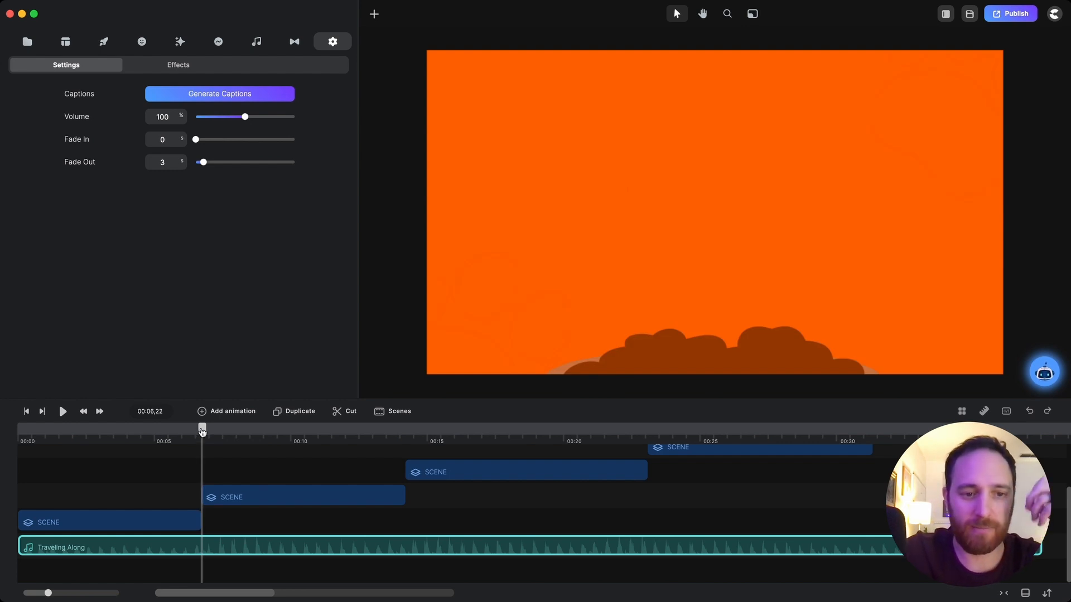
pyautogui.click(26, 411)
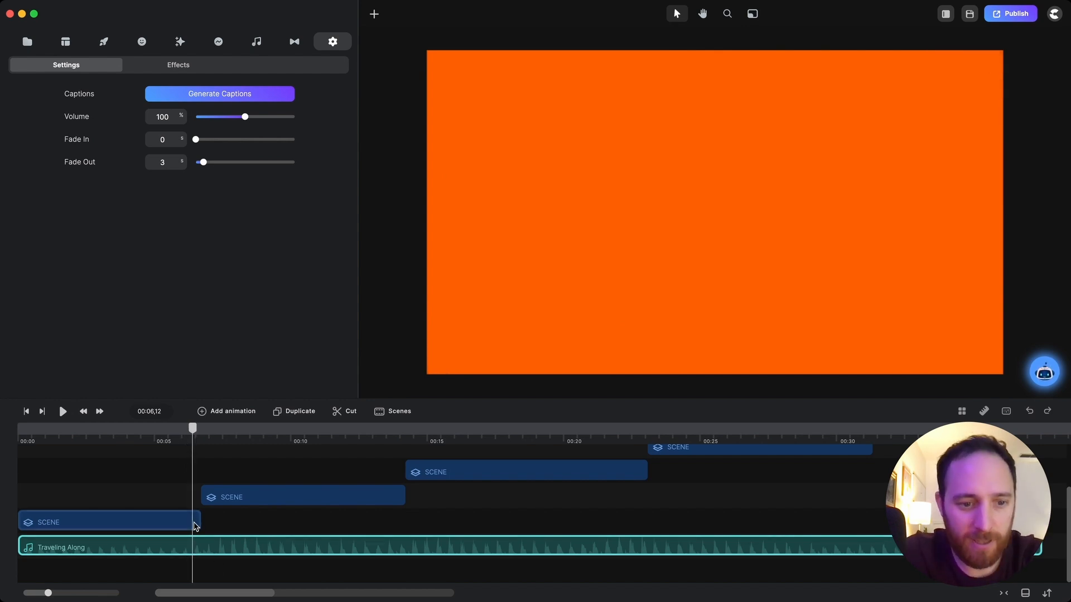
pyautogui.moveTo(193, 522)
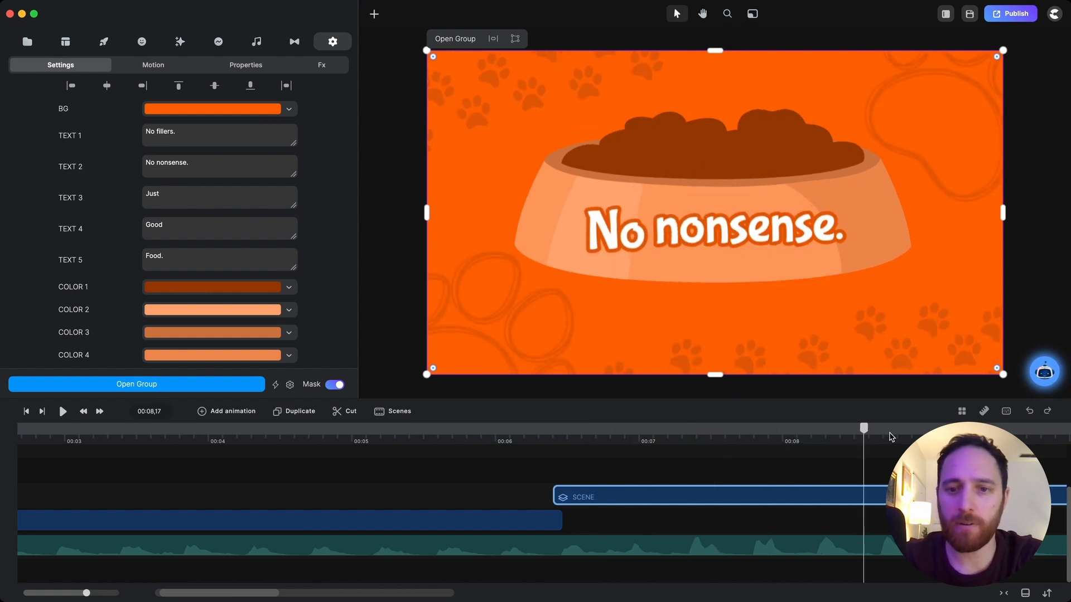
pyautogui.click(802, 472)
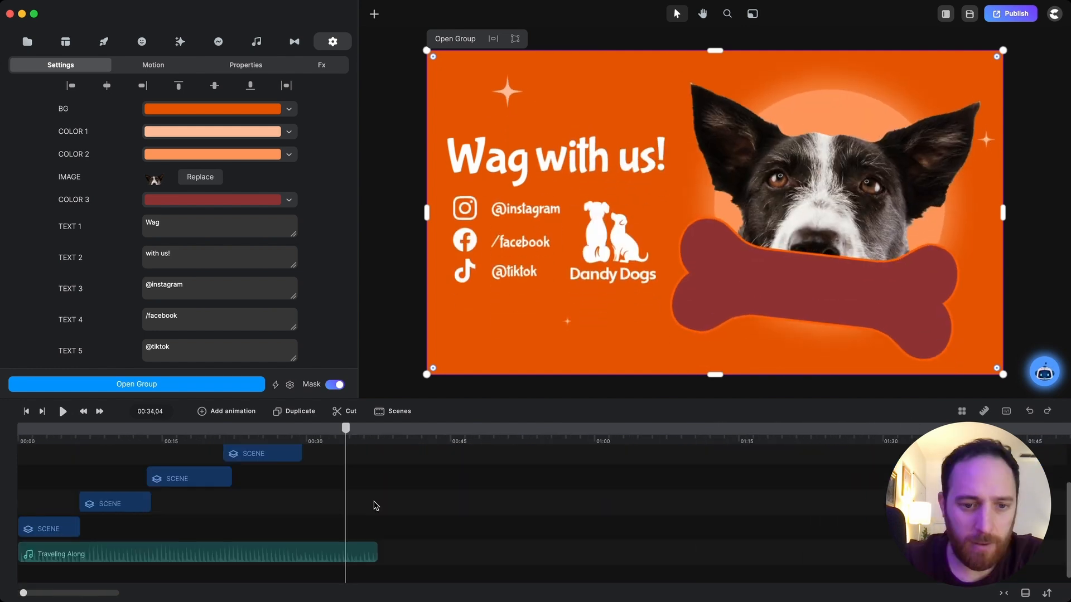
pyautogui.click(194, 554)
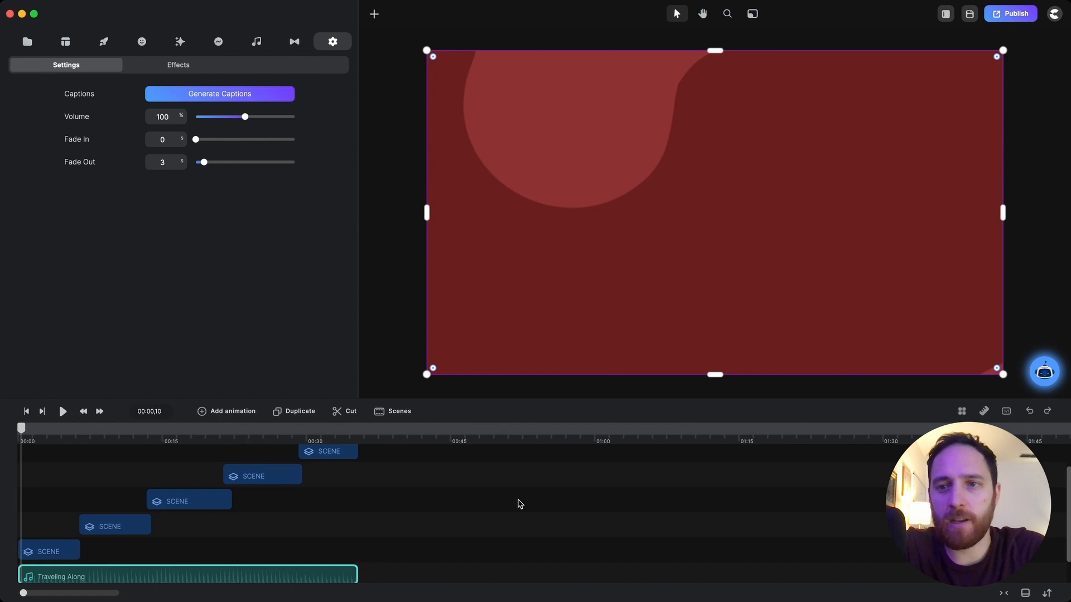
pyautogui.click(1054, 14)
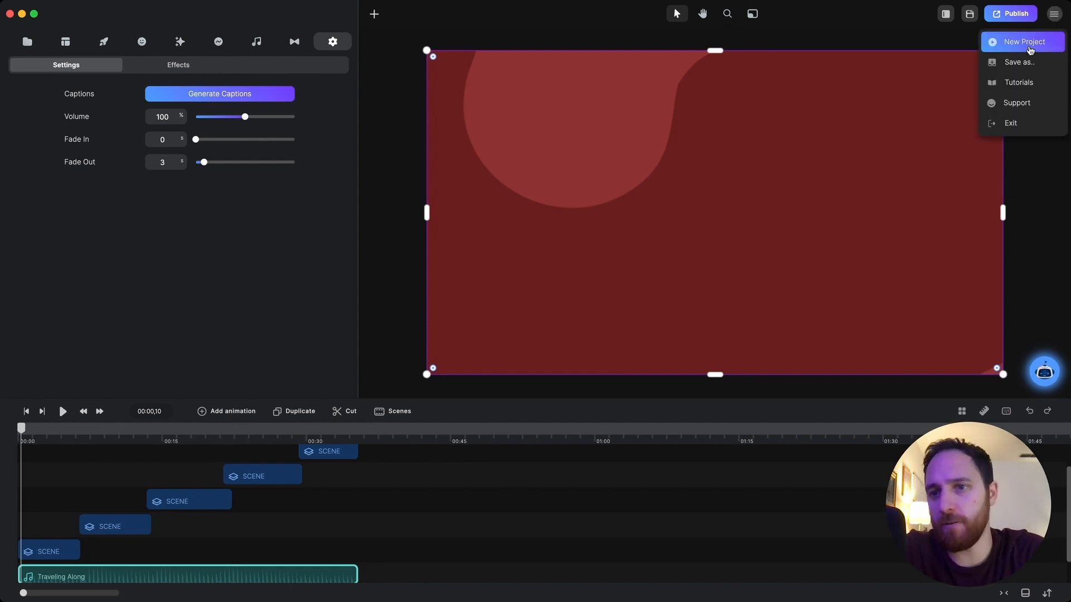
pyautogui.click(919, 332)
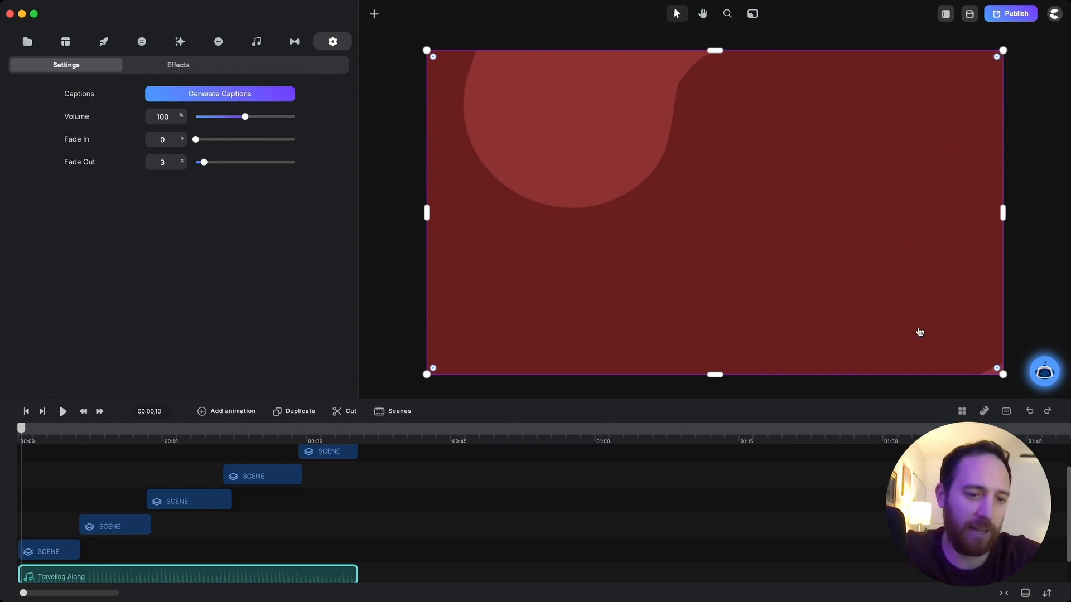
pyautogui.moveTo(591, 433)
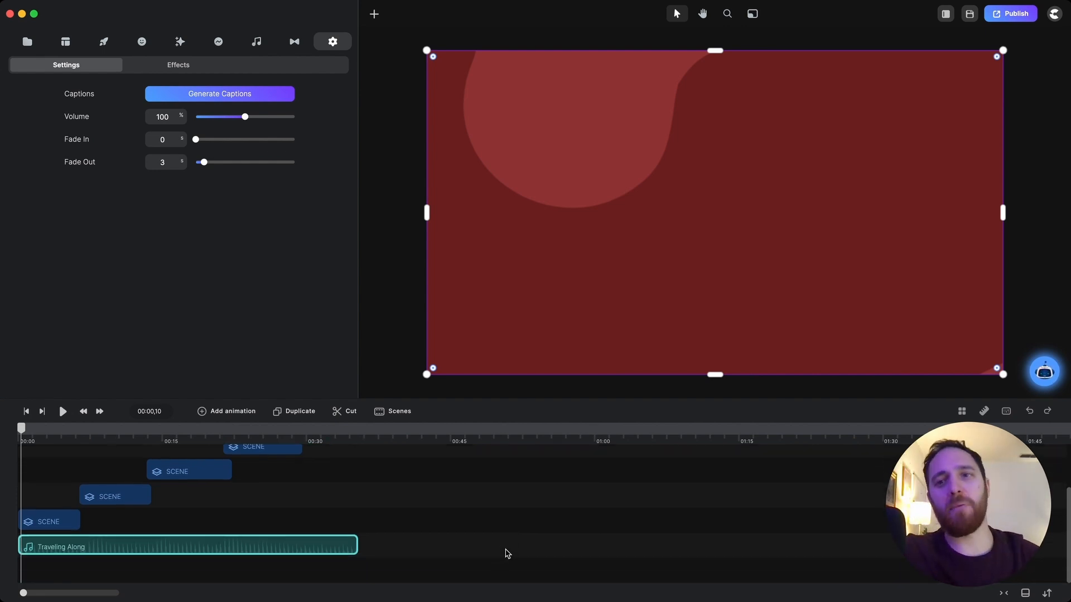
pyautogui.moveTo(923, 129)
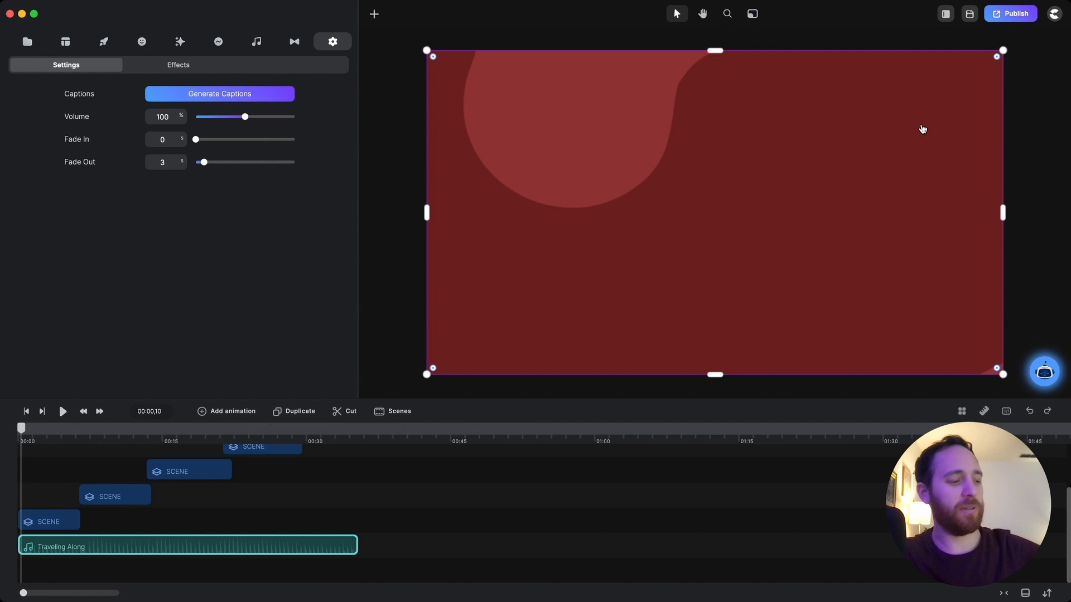
pyautogui.moveTo(294, 443)
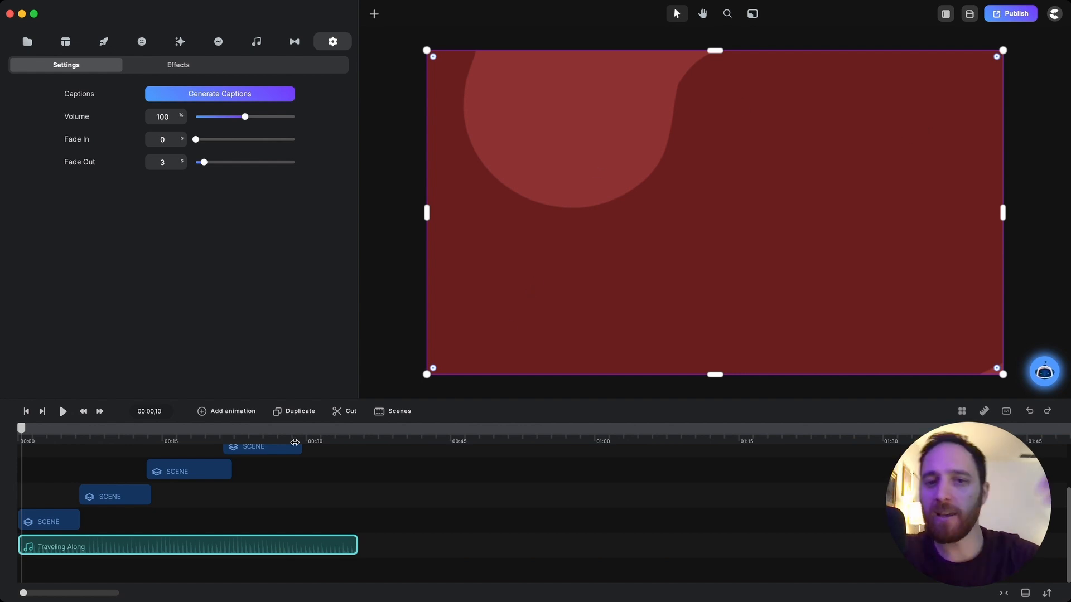
pyautogui.moveTo(287, 458)
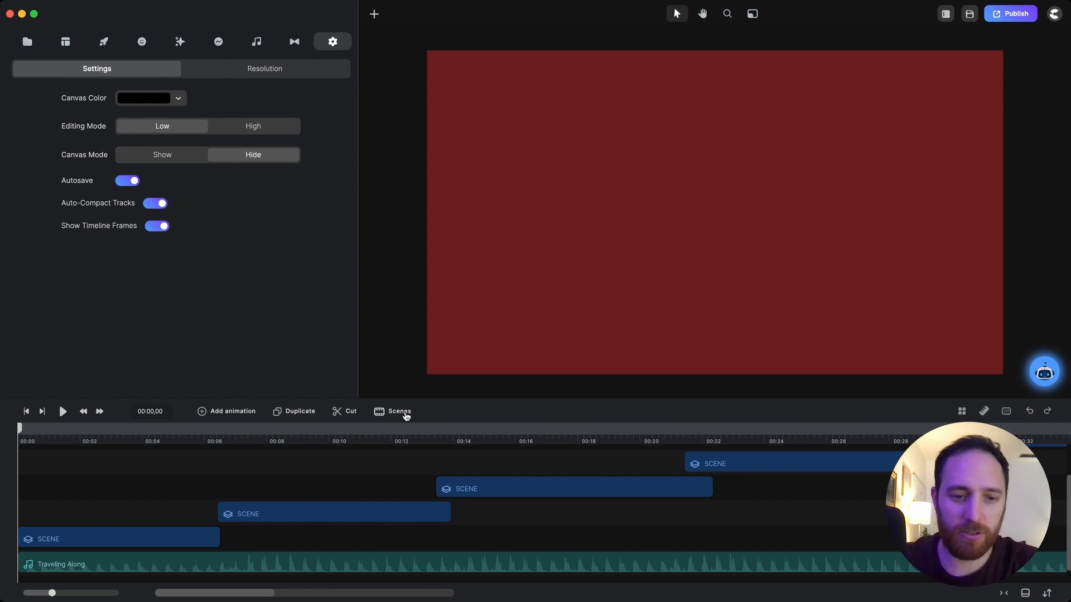
pyautogui.moveTo(199, 451)
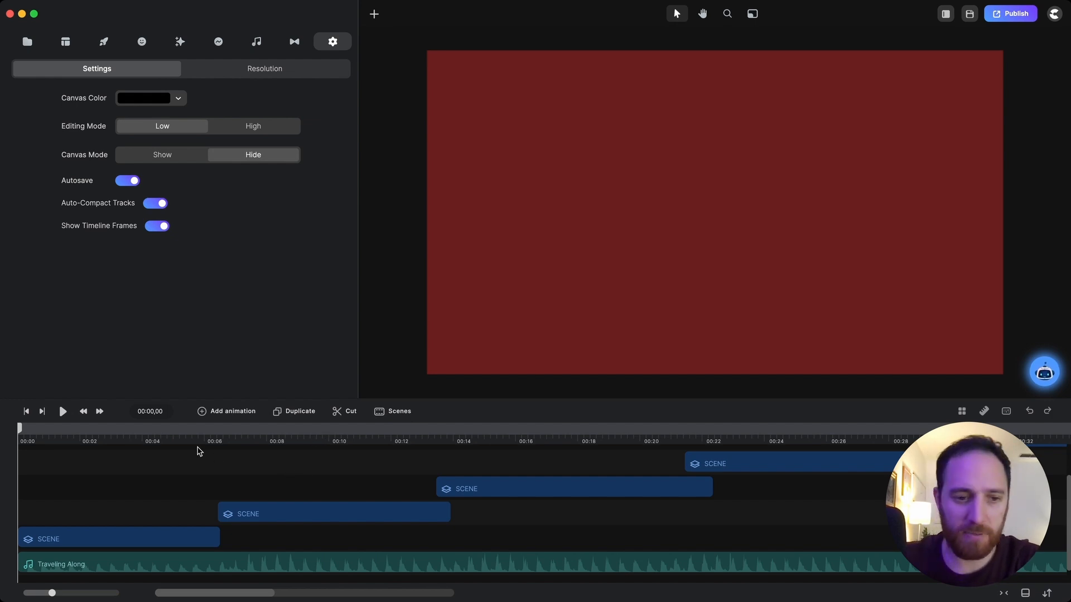
pyautogui.moveTo(169, 436)
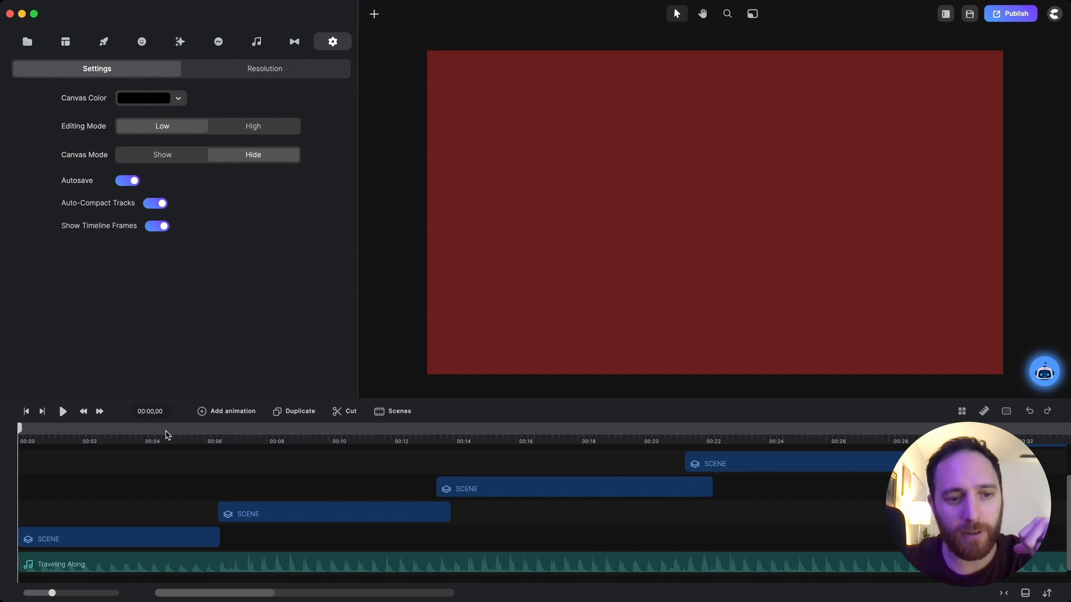
pyautogui.moveTo(171, 461)
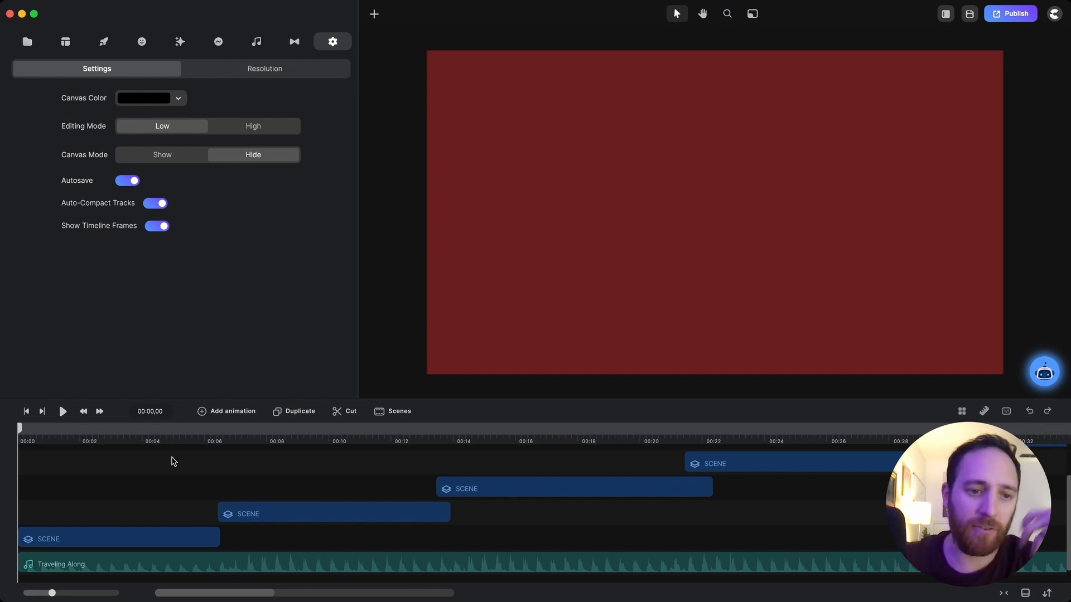
pyautogui.moveTo(135, 432)
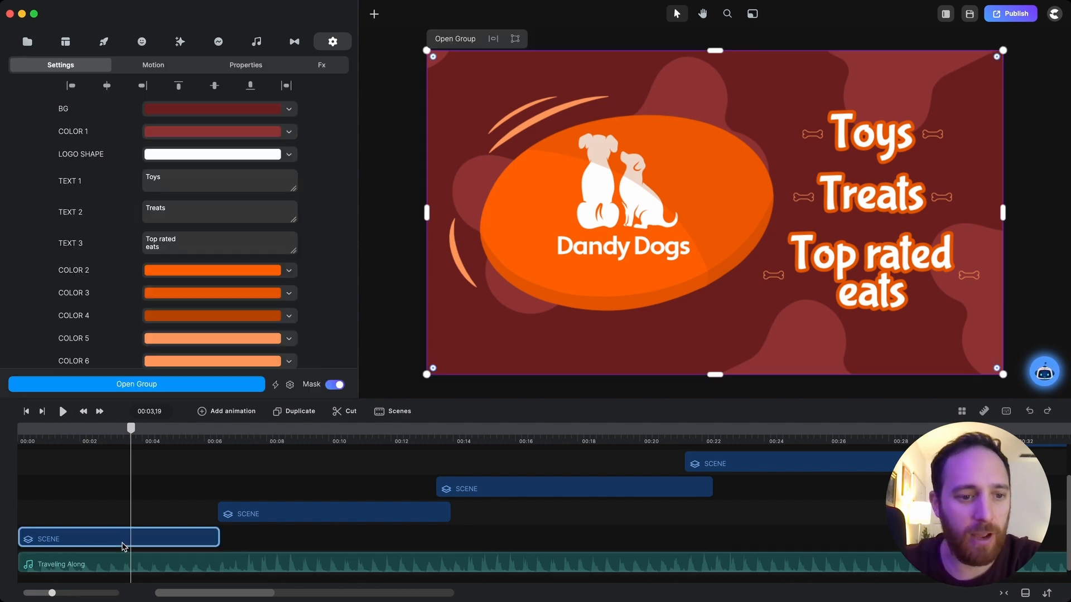
pyautogui.moveTo(180, 114)
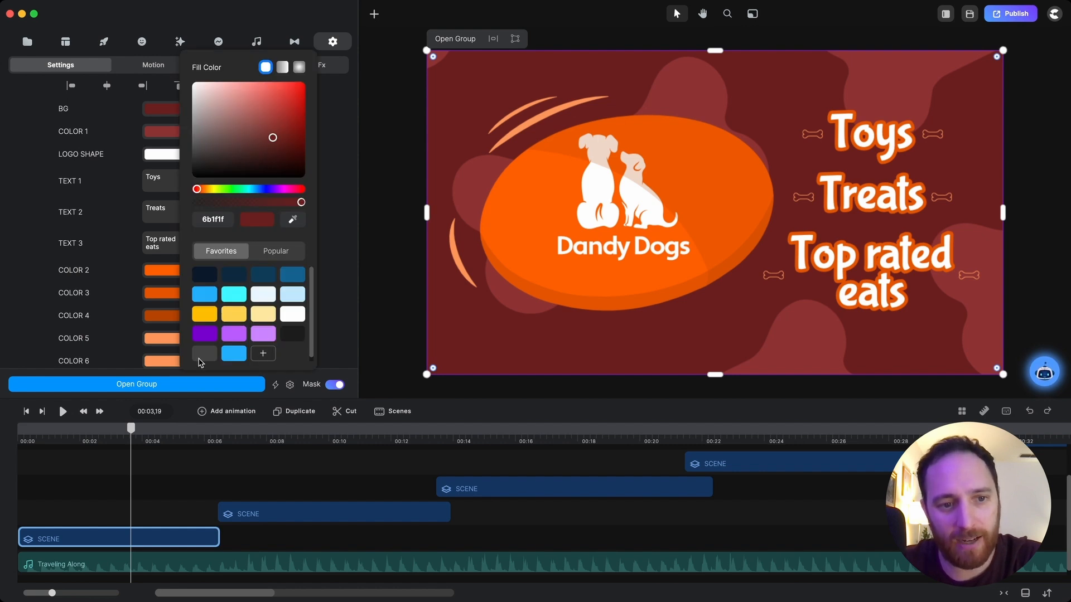
pyautogui.moveTo(222, 407)
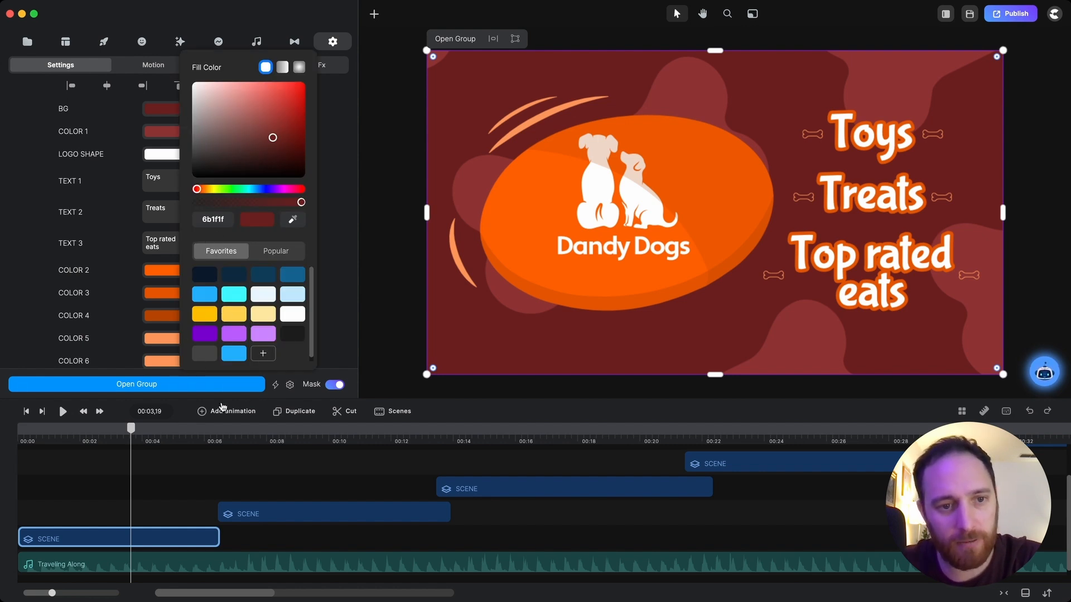
pyautogui.moveTo(258, 232)
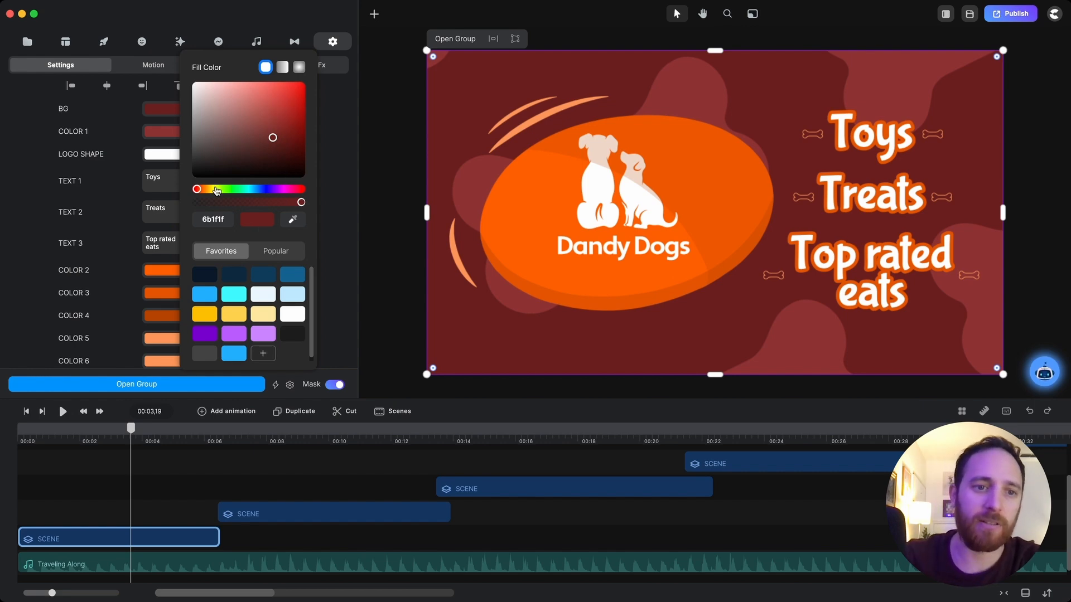
# Shift the background hue to dark blue and save light blue 528ab2 as a favourite.
pyautogui.moveTo(216, 190); pyautogui.dragTo(230, 190)
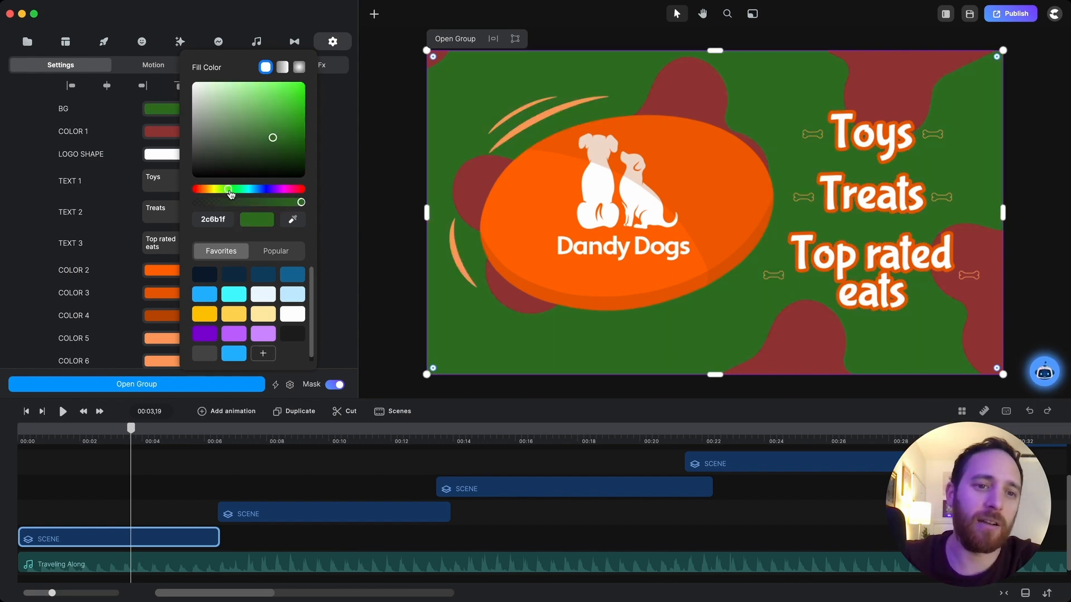
pyautogui.moveTo(230, 189); pyautogui.dragTo(259, 189)
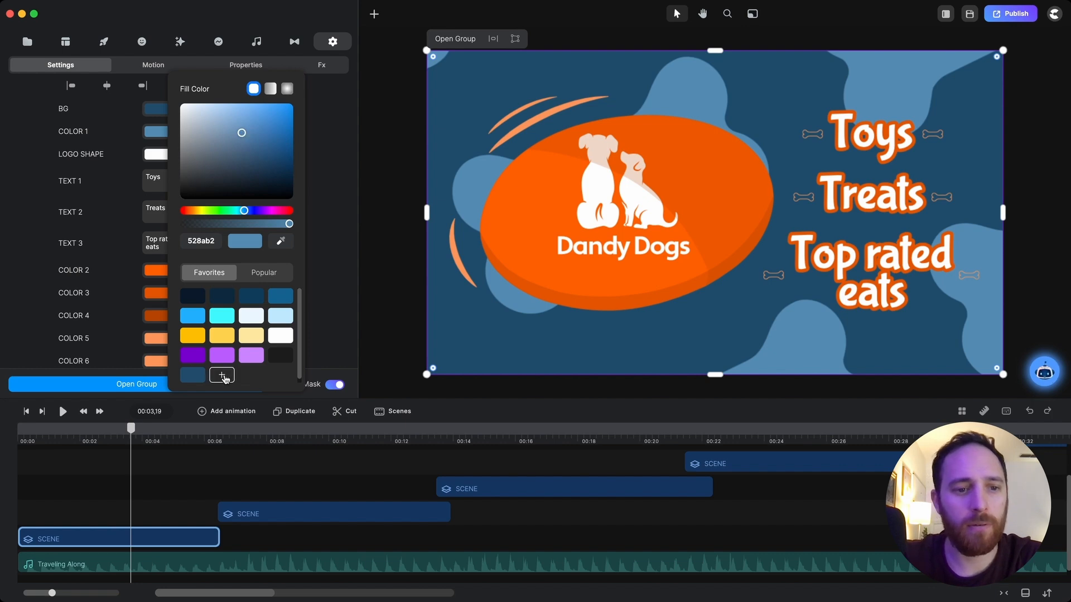
pyautogui.click(286, 175)
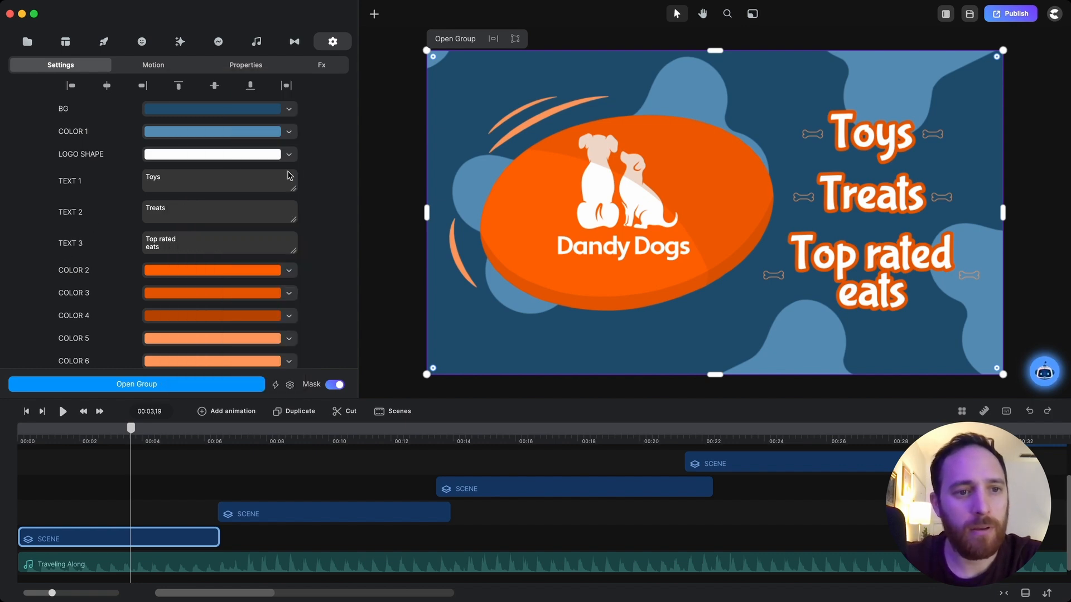
# Recolour the opening scene's oval and its rim with saved teal Favorites shades.
pyautogui.scroll(3)
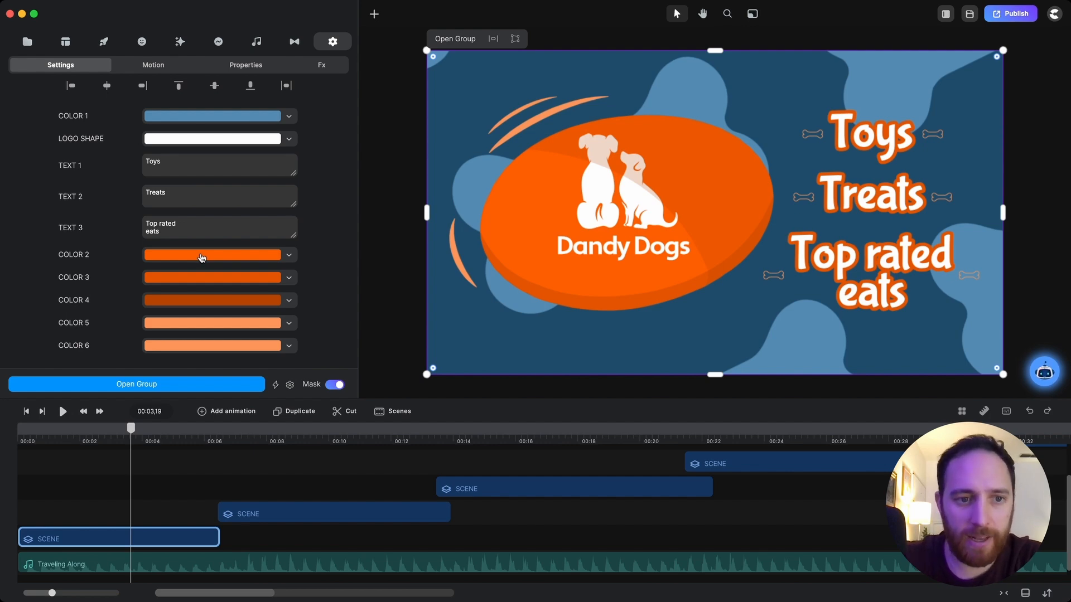
pyautogui.click(212, 255)
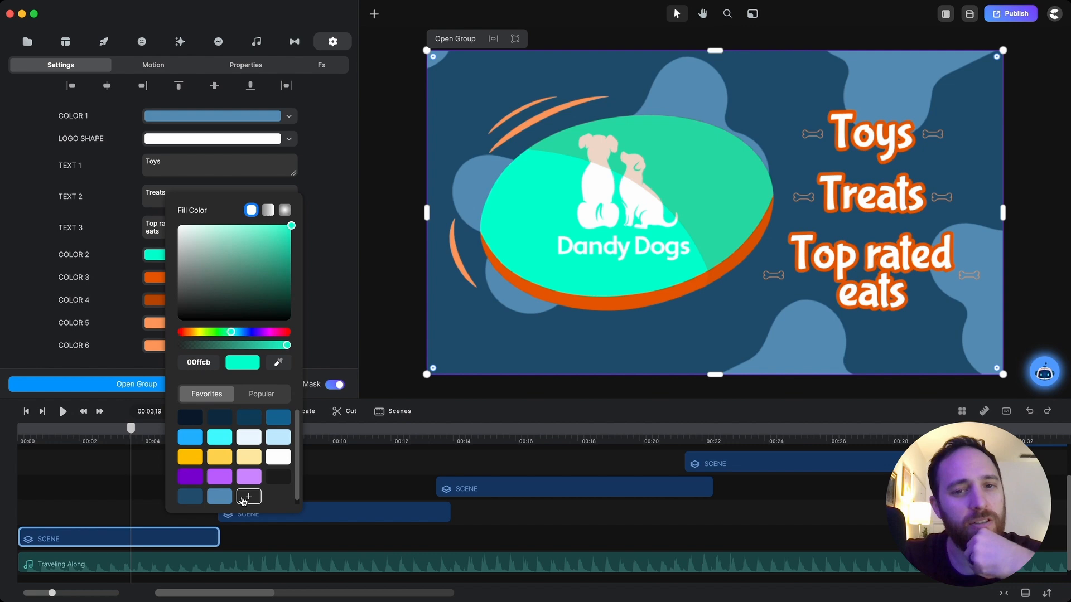
pyautogui.moveTo(303, 517)
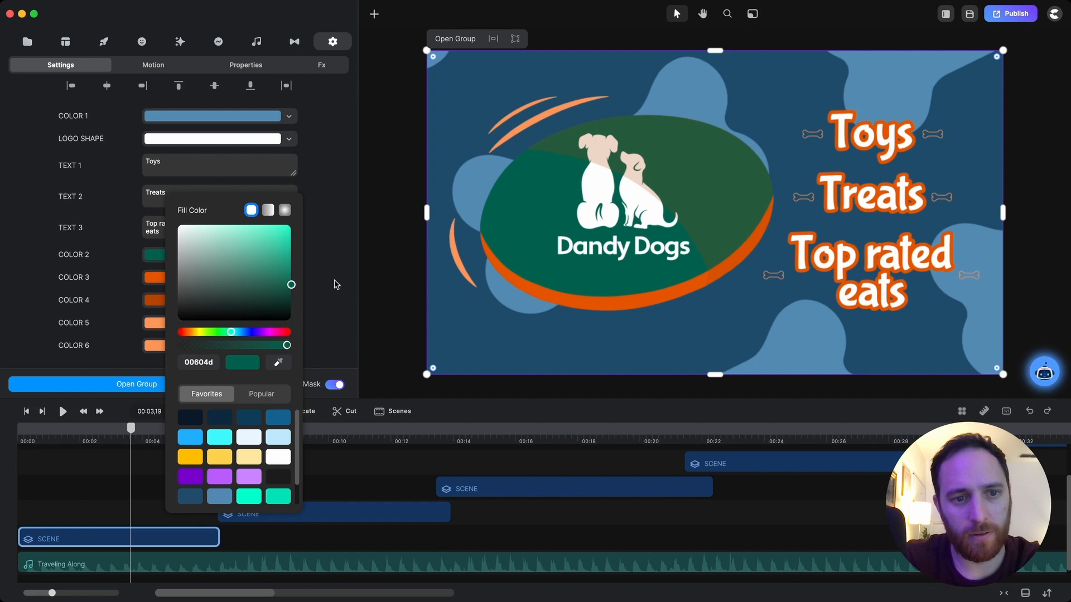
pyautogui.click(248, 492)
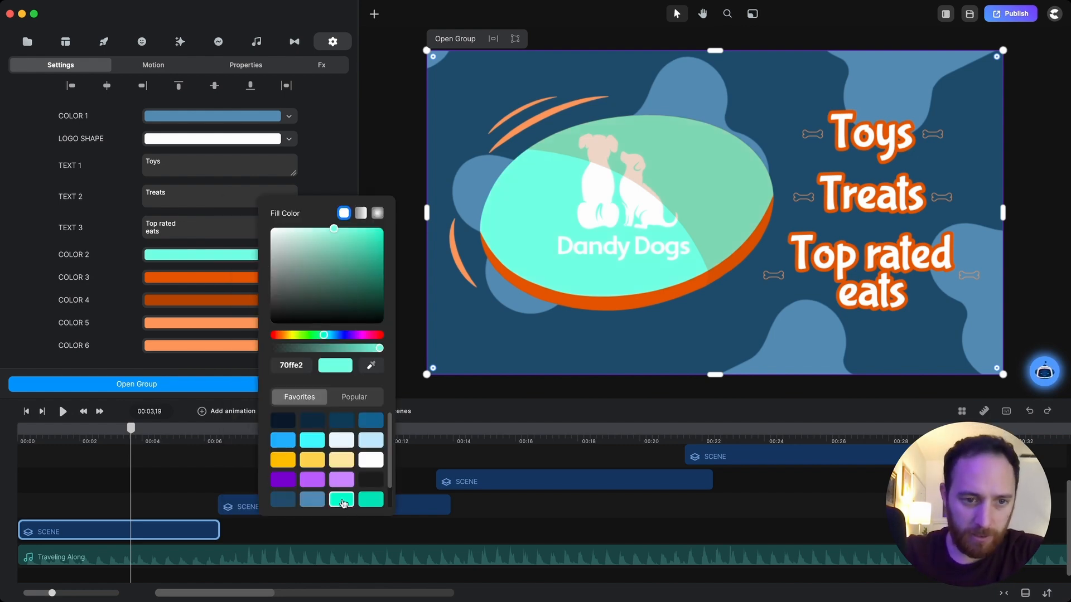
pyautogui.click(341, 499)
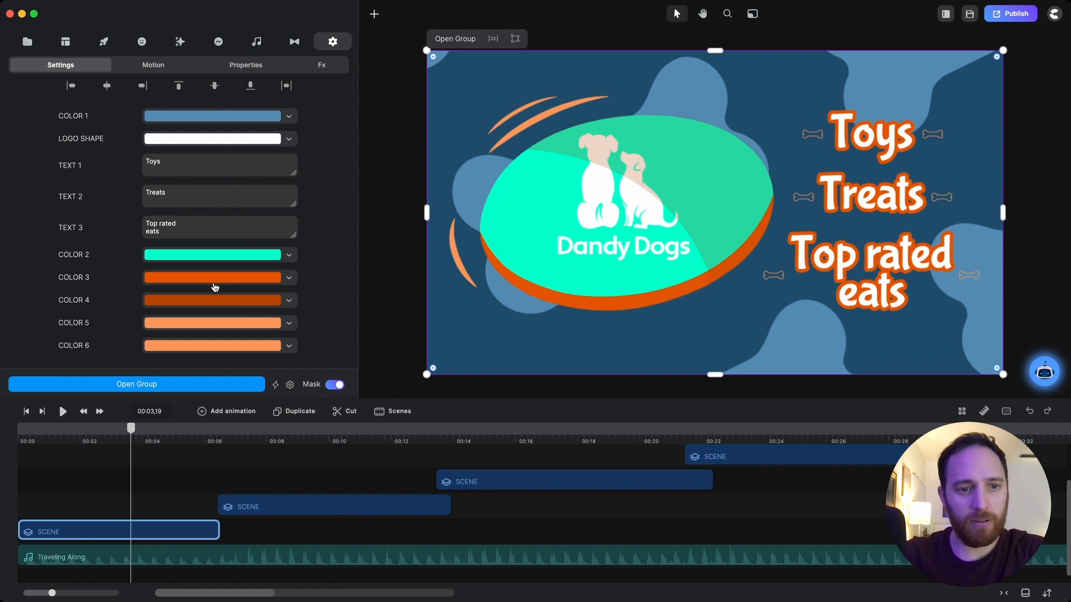
pyautogui.click(214, 277)
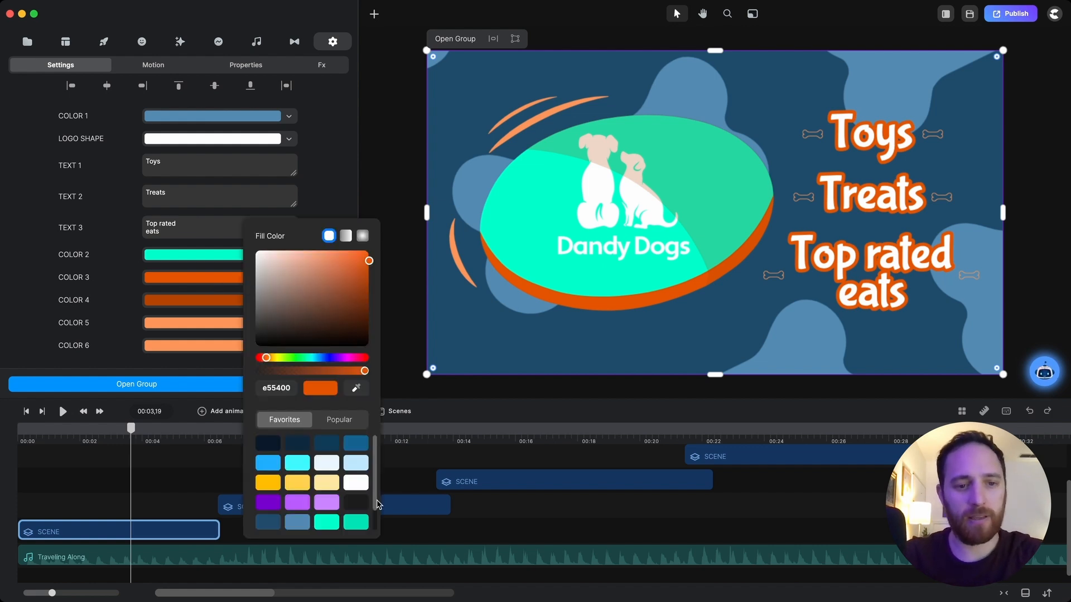
pyautogui.click(193, 276)
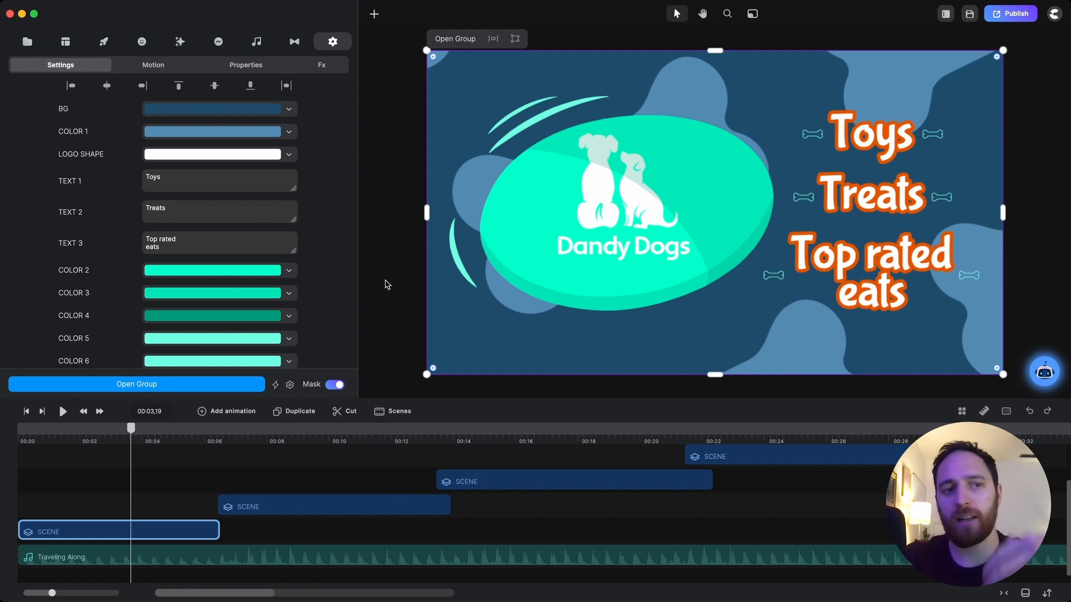
pyautogui.moveTo(505, 279)
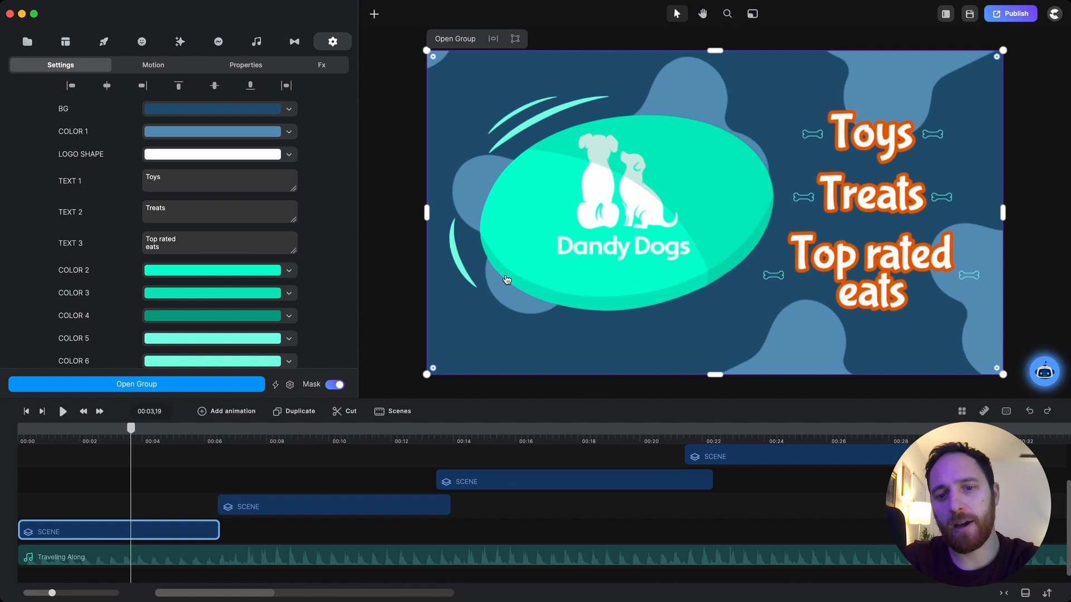
pyautogui.moveTo(512, 251)
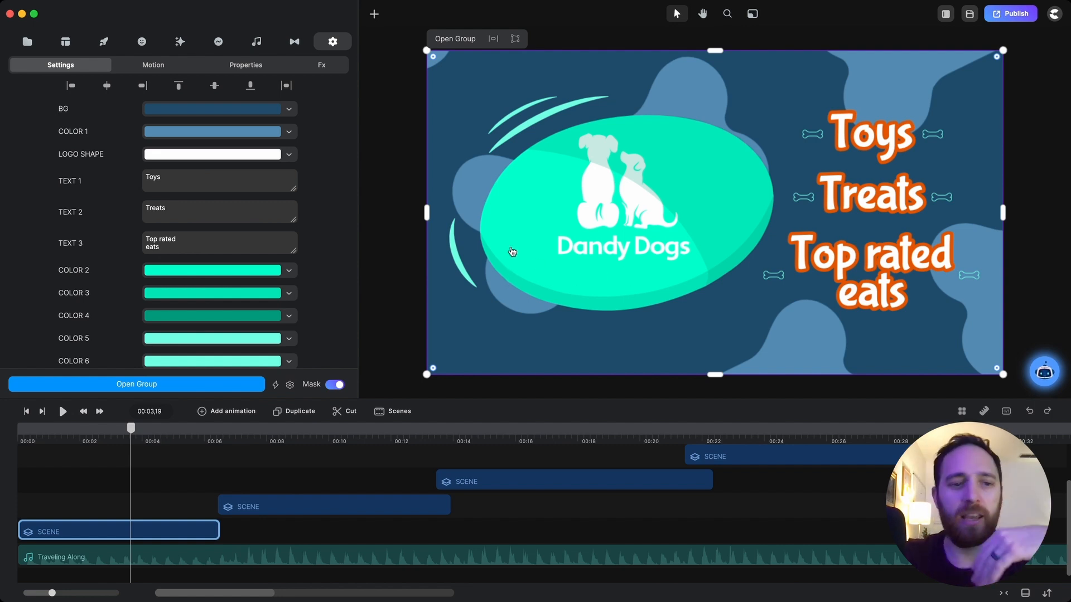
pyautogui.moveTo(526, 220)
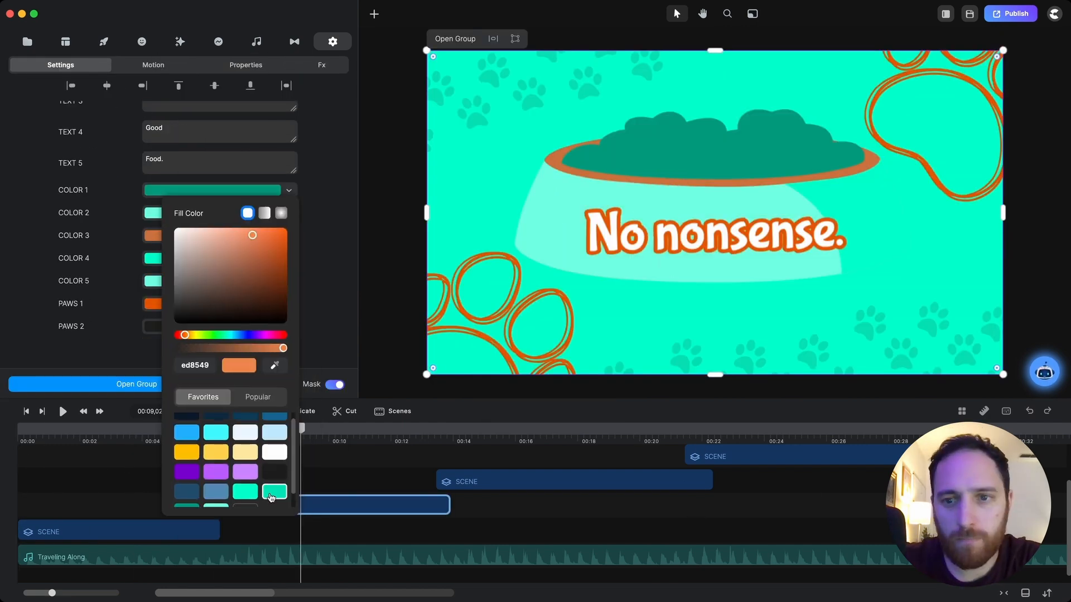
# Swap the Dog Bowl scene's orange accent and background for saved teal.
pyautogui.click(275, 491)
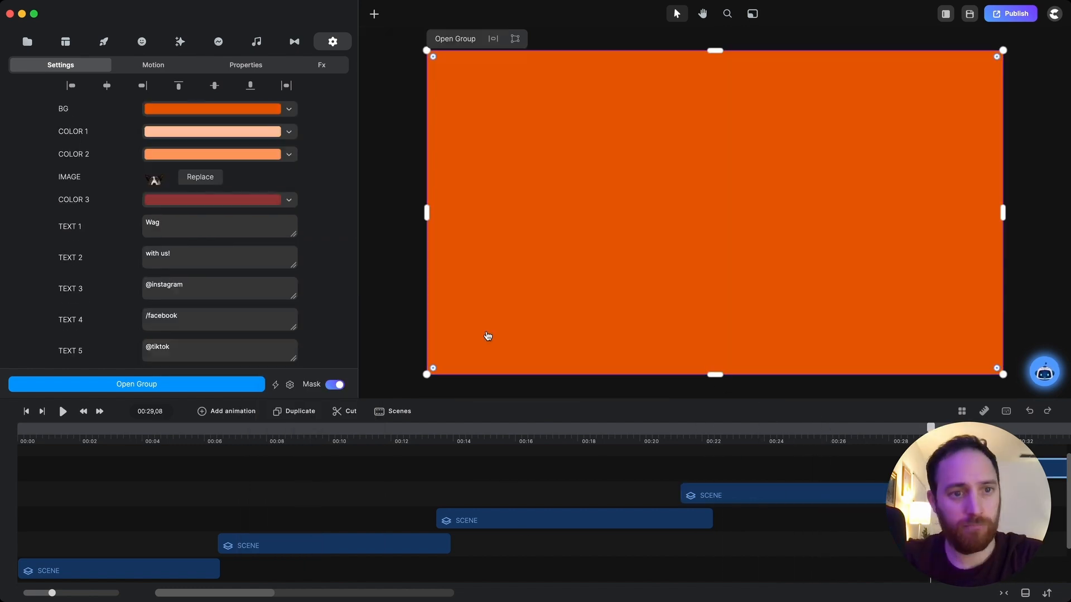
pyautogui.click(212, 199)
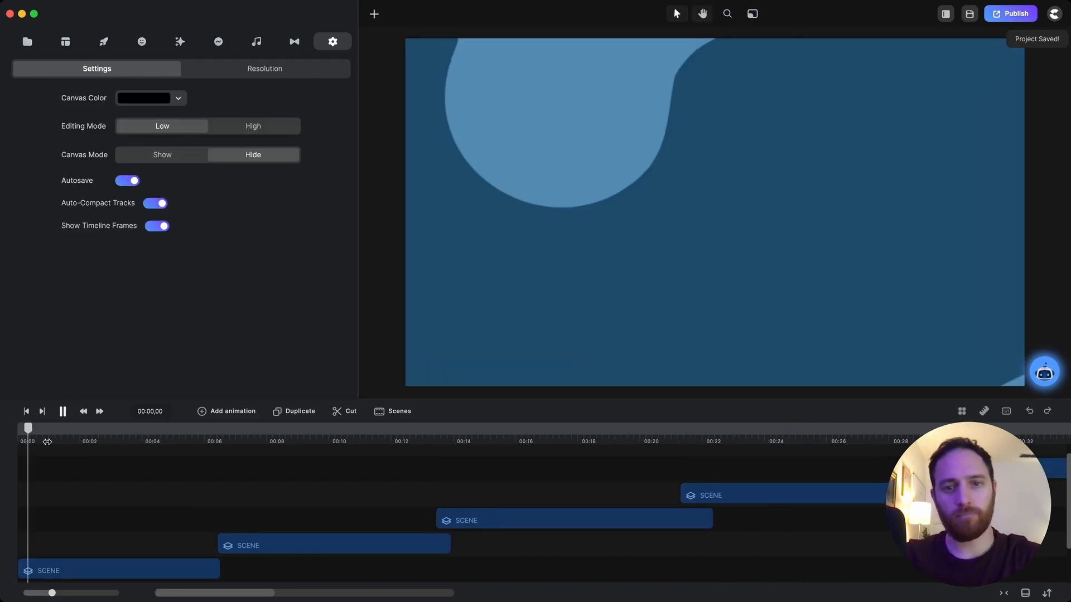
# Play the recoloured video from the beginning through Wag With Us, then stop.
pyautogui.click(89, 441)
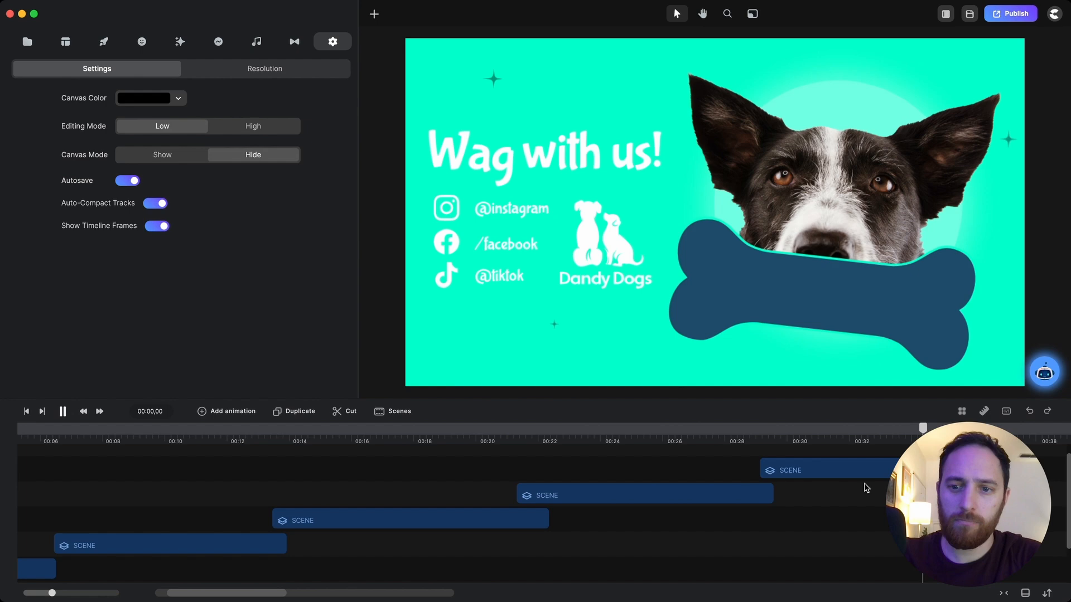
pyautogui.click(63, 412)
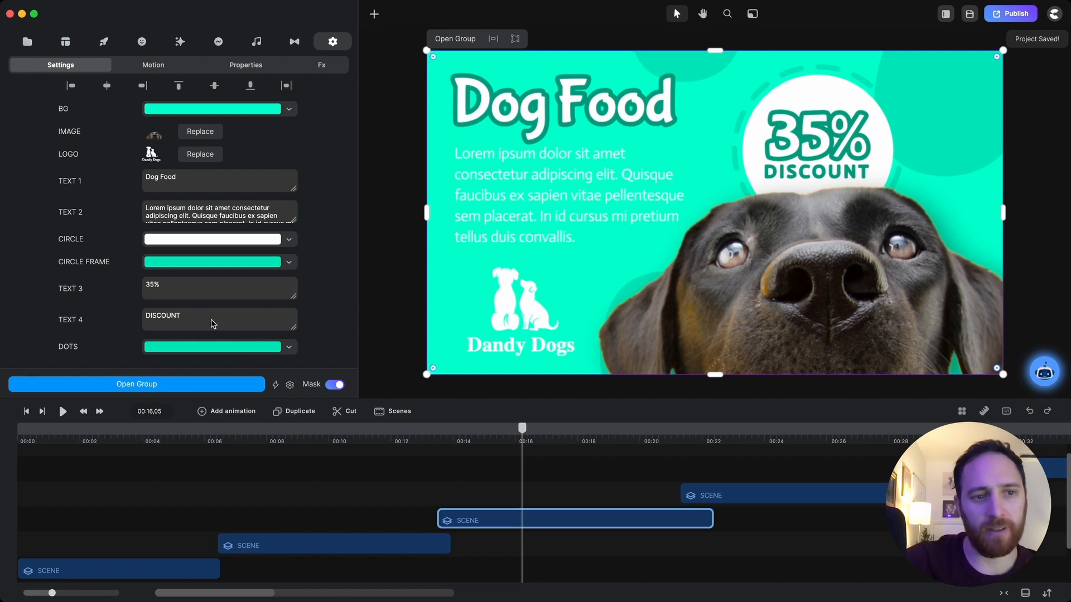
# Replace TEXT 2 with 'Our kibble is the healthiest choice for your pup…' and jump to the closing scene.
pyautogui.tripleClick(218, 211)
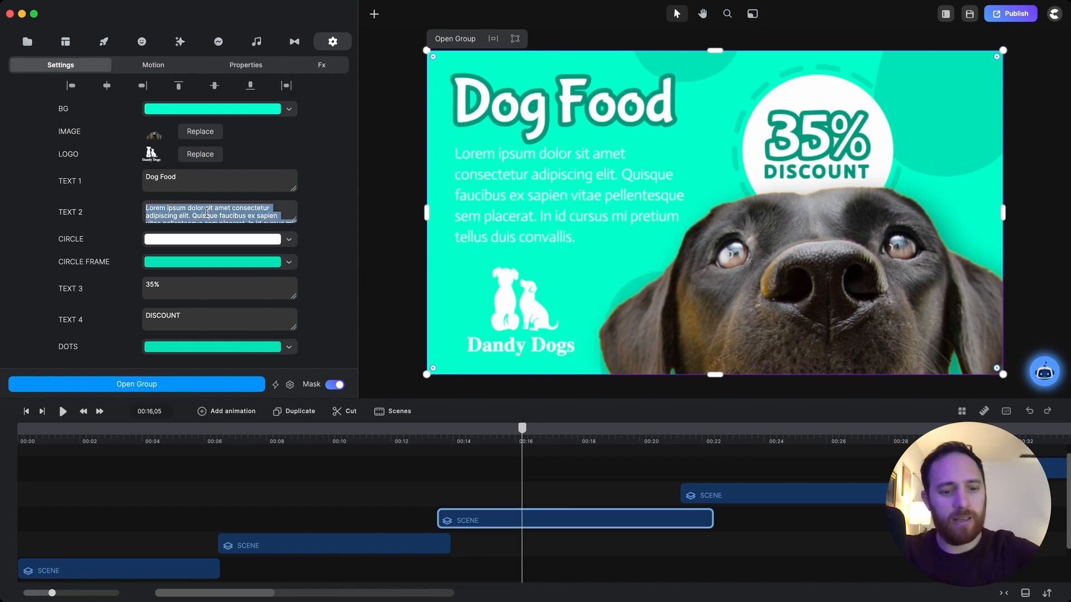
pyautogui.write("Our kibble is the healthiest choice for your pup. We don't use any preservatives or additives that could harm their overall health span.")
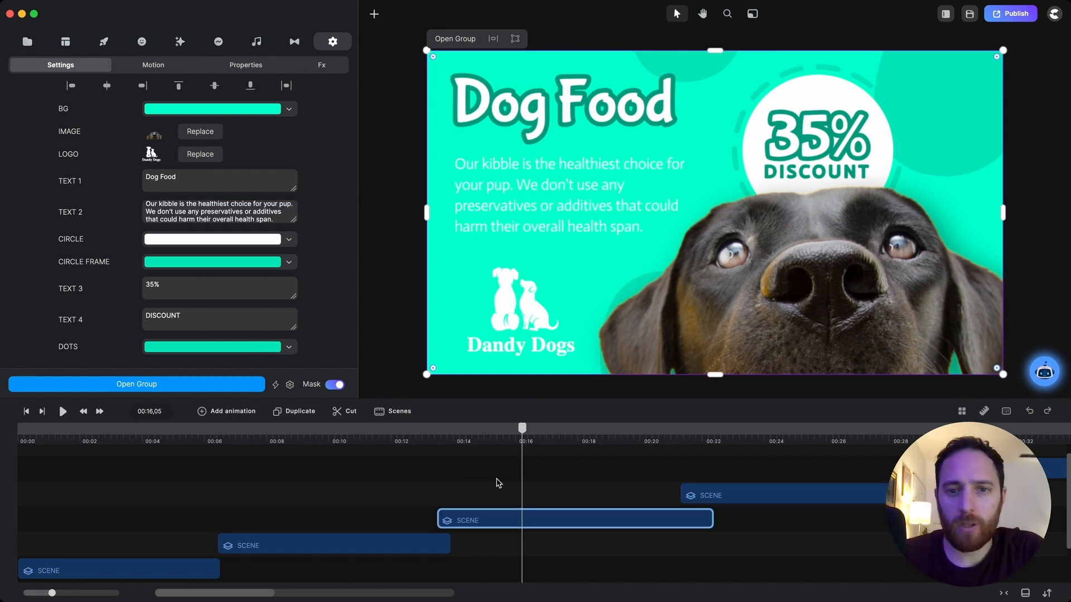
pyautogui.click(333, 42)
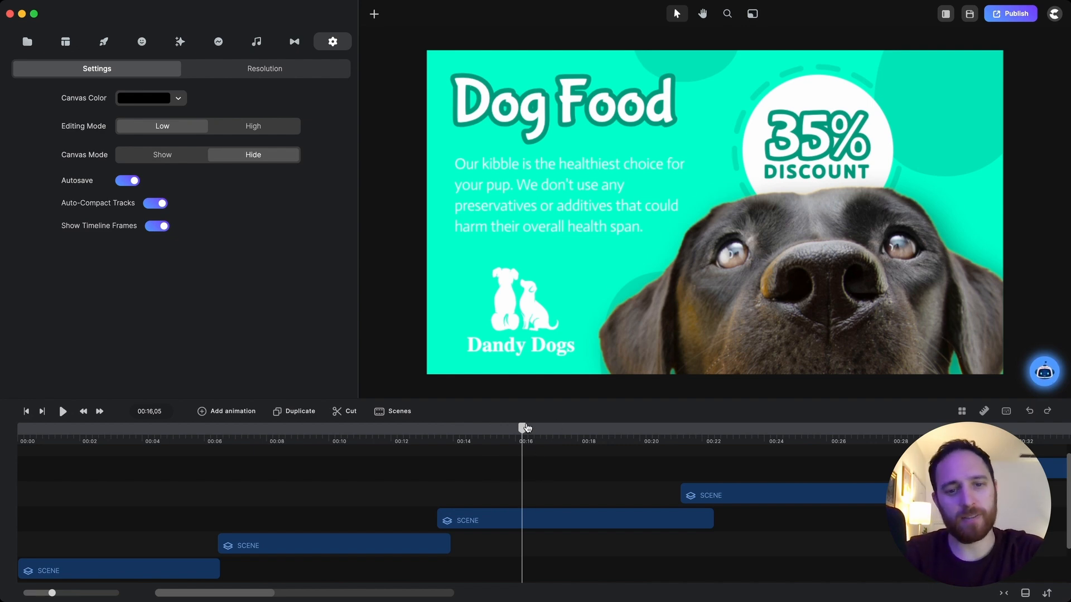
pyautogui.click(69, 428)
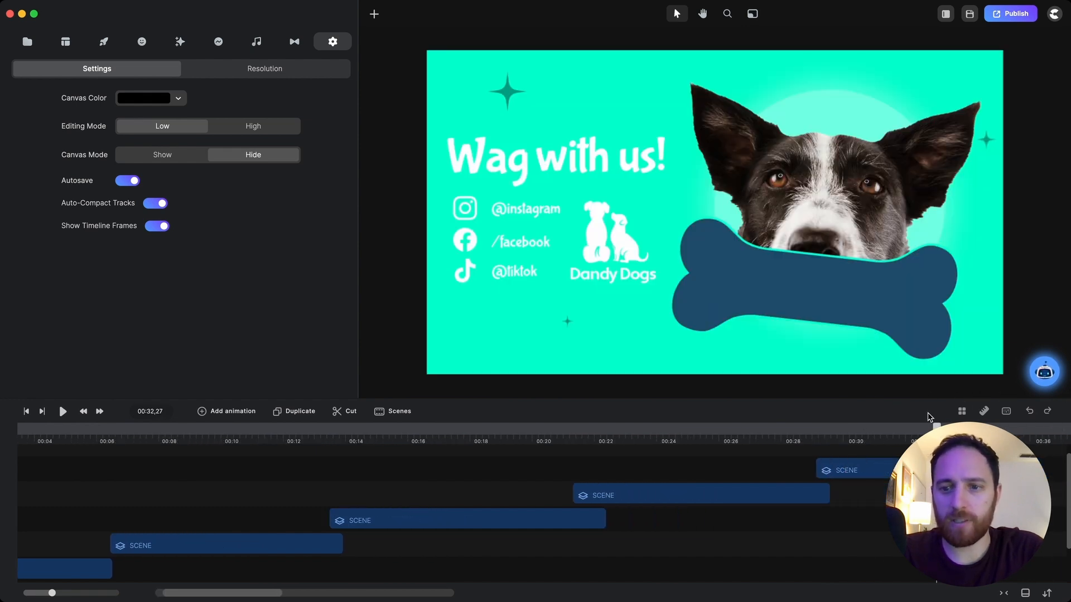
pyautogui.click(498, 212)
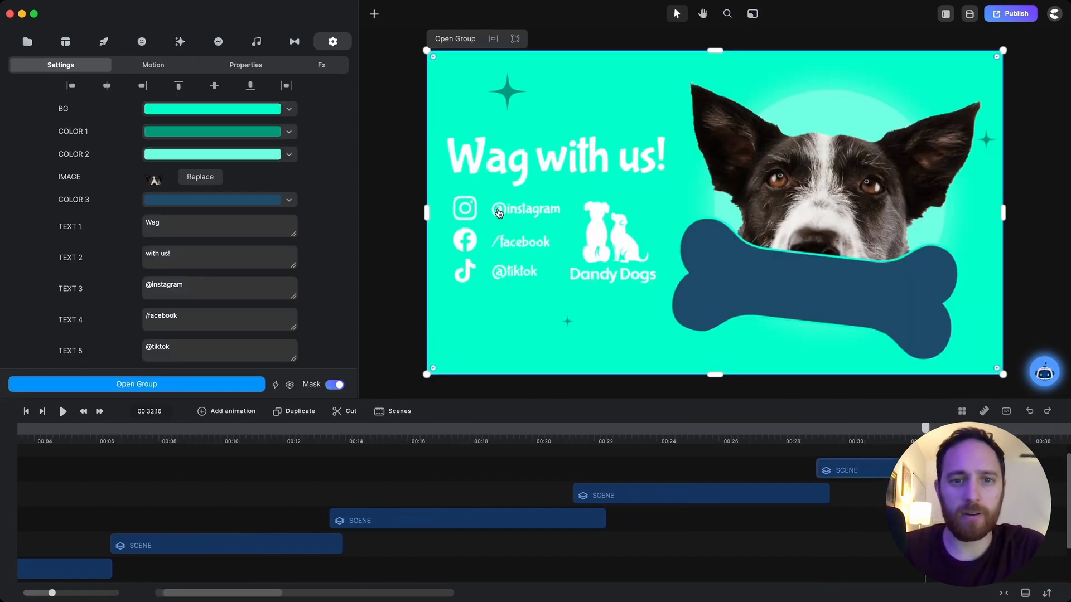
pyautogui.moveTo(525, 222)
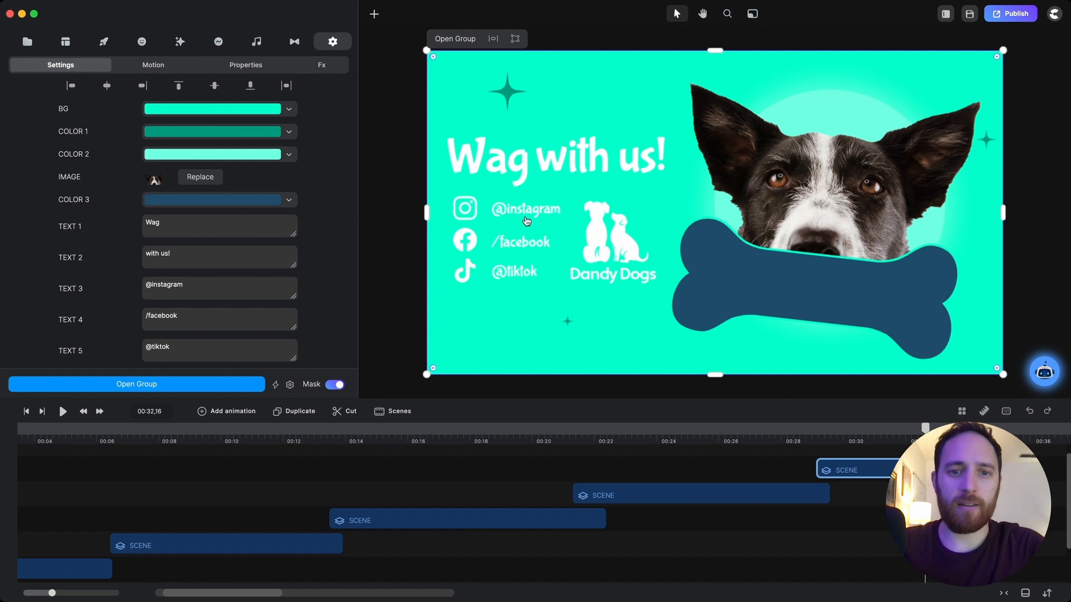
pyautogui.scroll(-3)
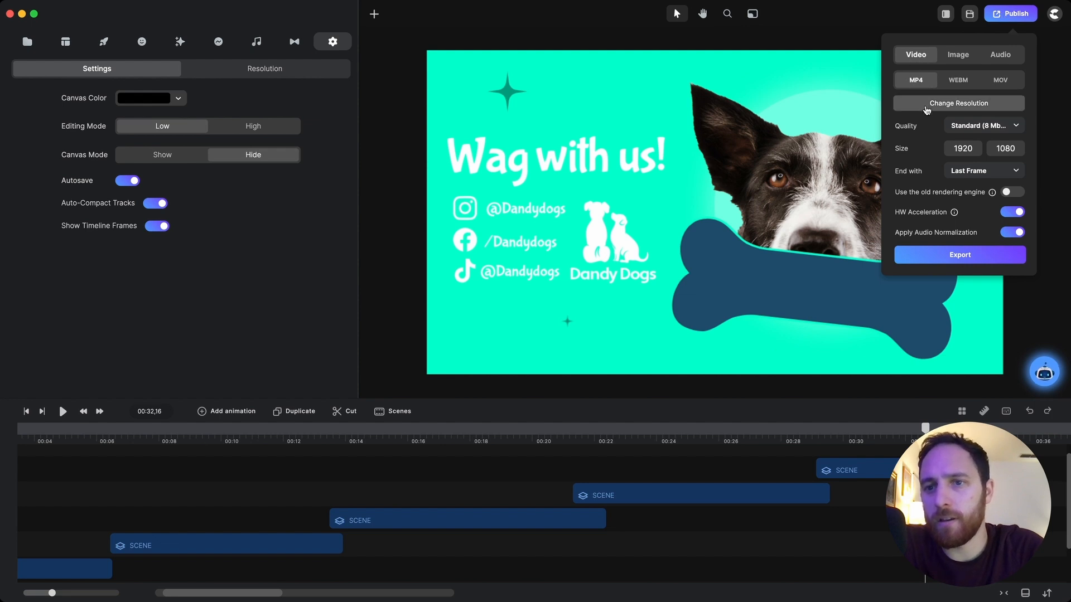
# Set export quality to High (12 Mbps) and start exporting video.mp4.
pyautogui.click(984, 125)
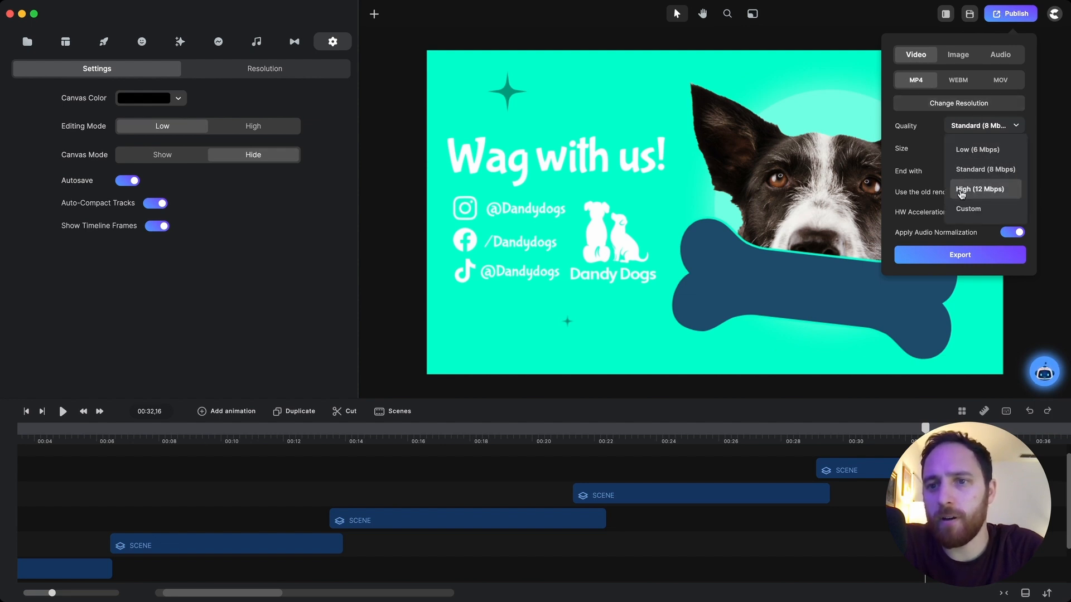
pyautogui.click(979, 189)
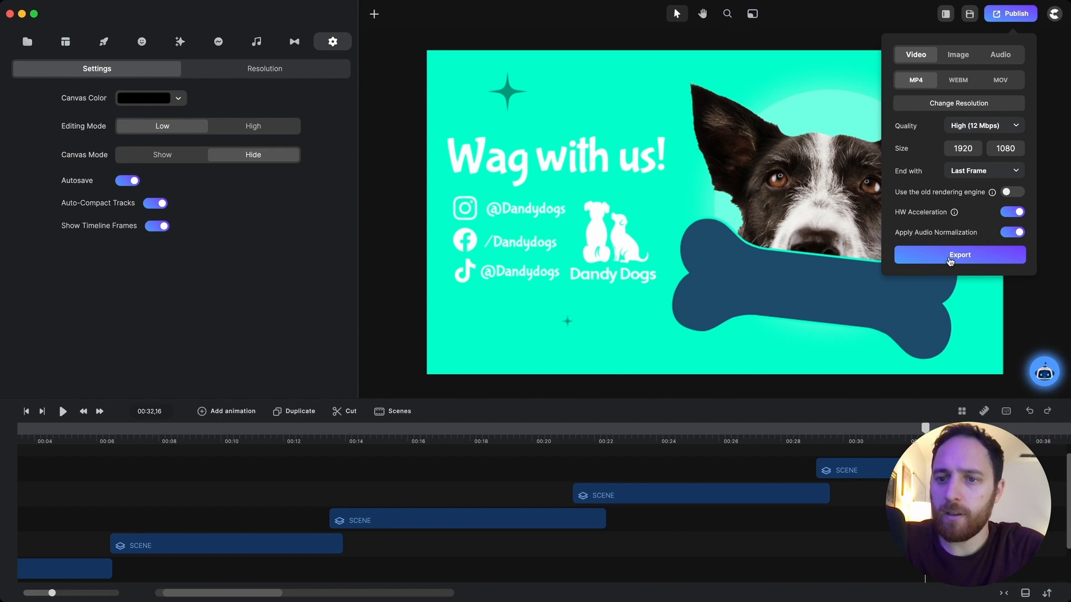
pyautogui.click(959, 254)
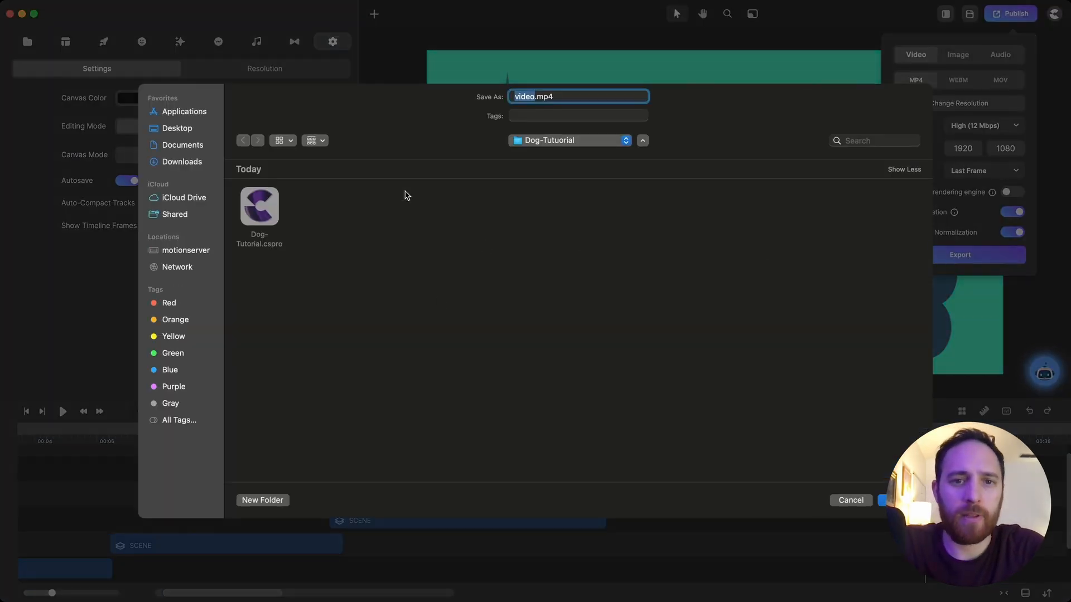